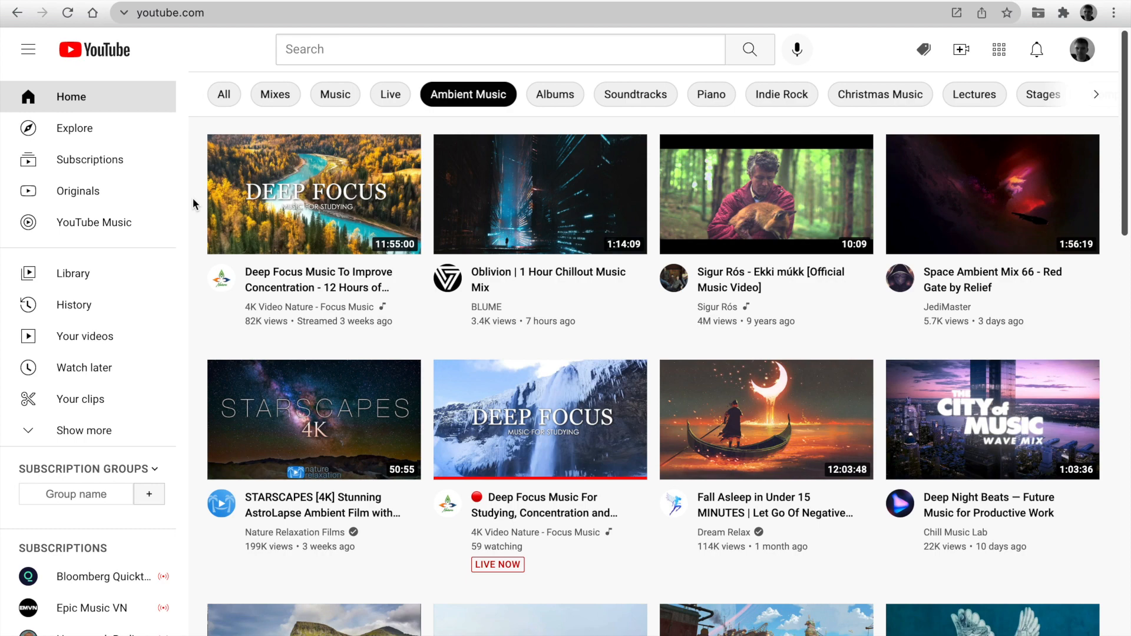
pyautogui.moveTo(894, 92)
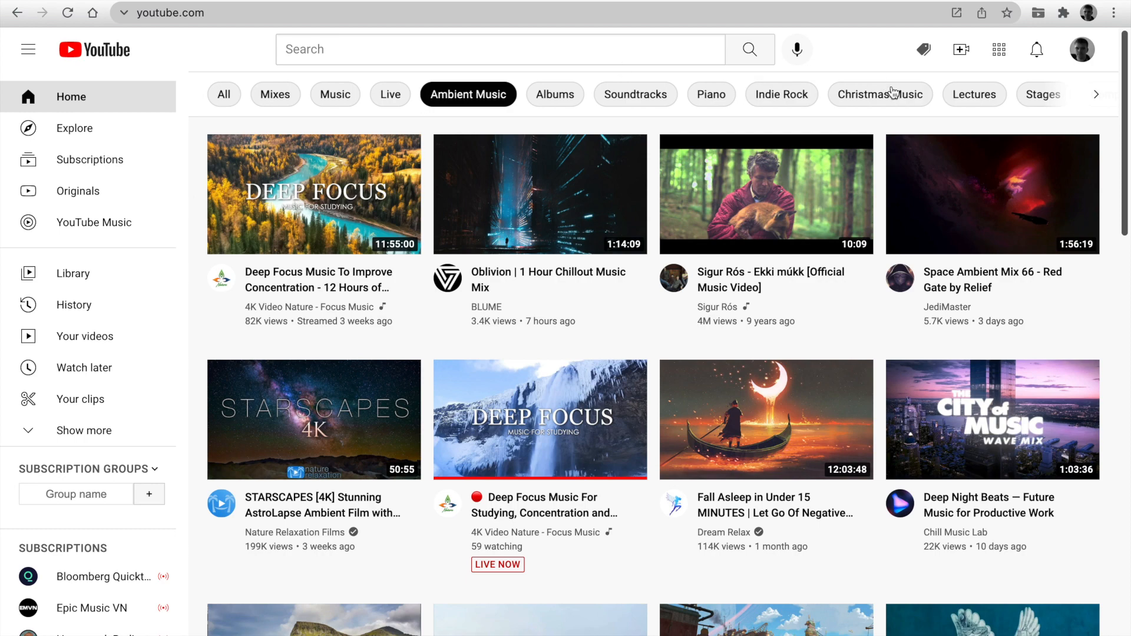
pyautogui.moveTo(923, 49)
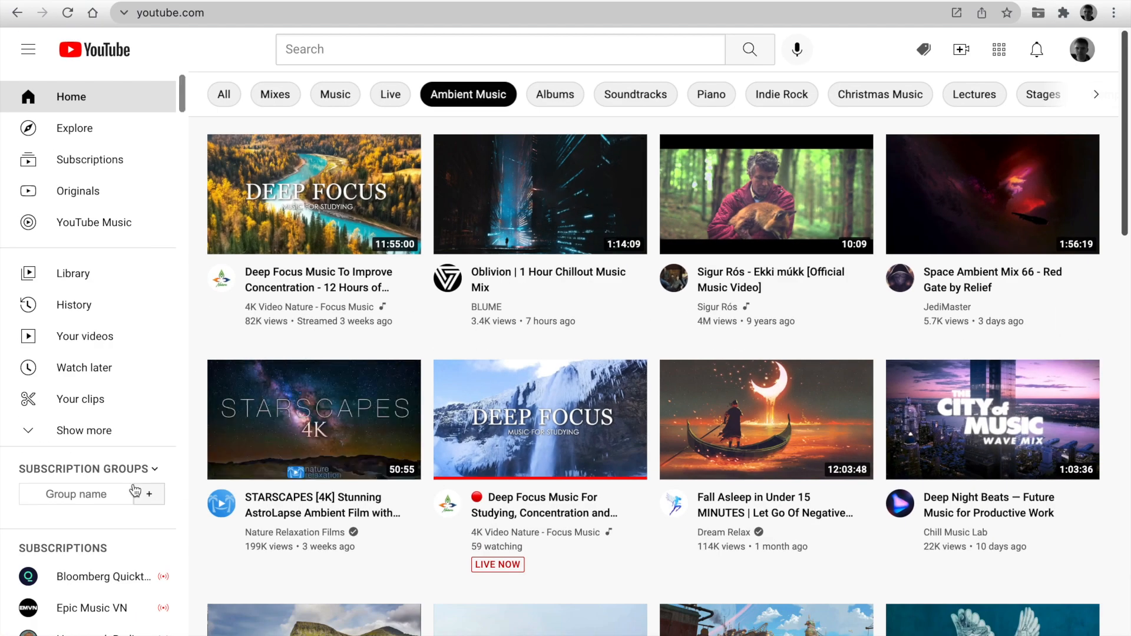
# - Add a new subscription group named Music via the quick group-creation field
pyautogui.write('Music')
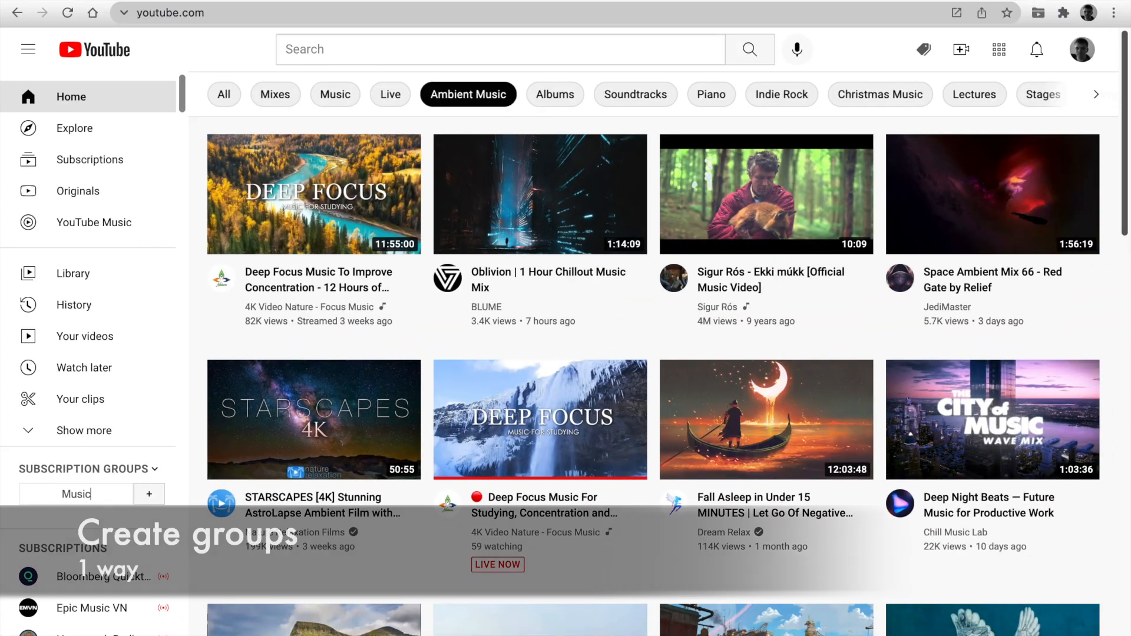
pyautogui.click(148, 493)
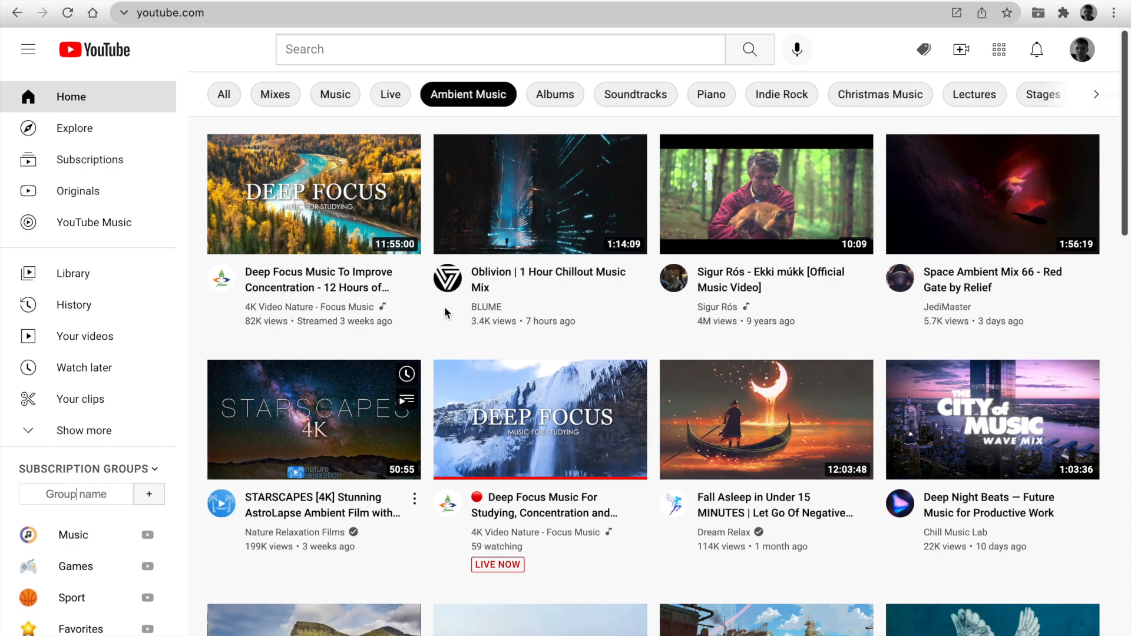
# - Assign the BLUME channel to Music from its channel page and collapse the group-creation area
pyautogui.click(448, 278)
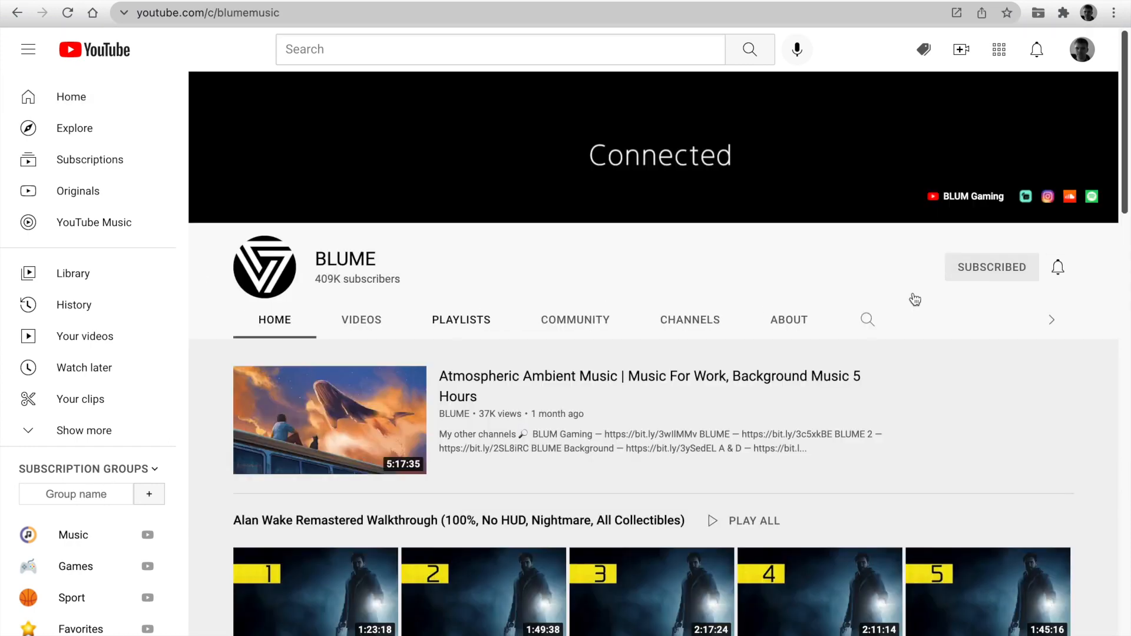
pyautogui.click(1058, 267)
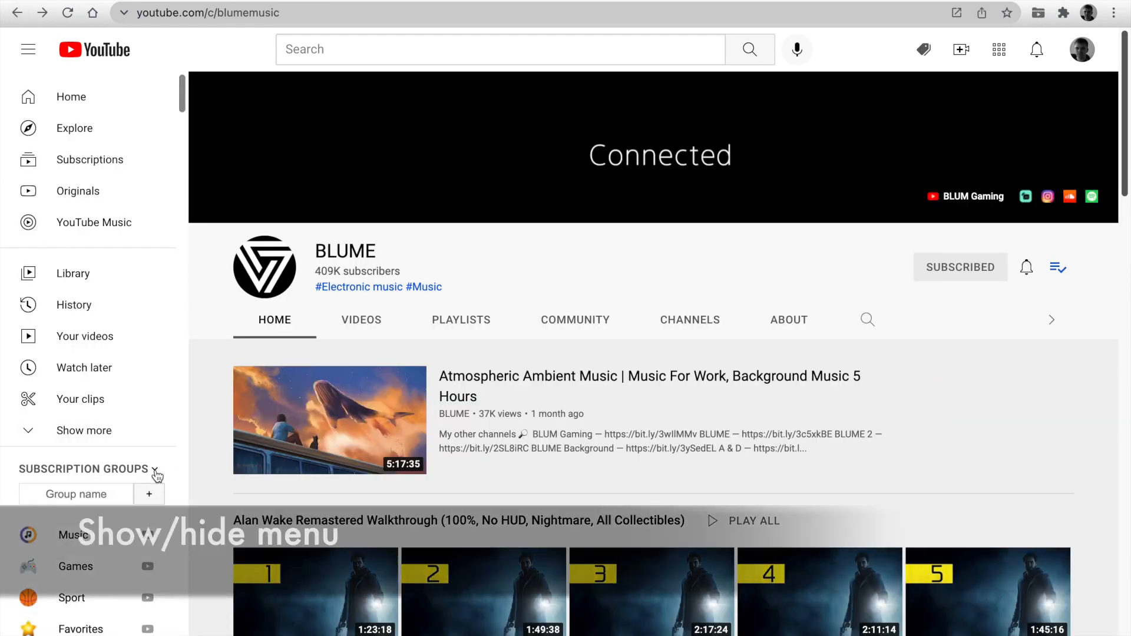
pyautogui.click(154, 469)
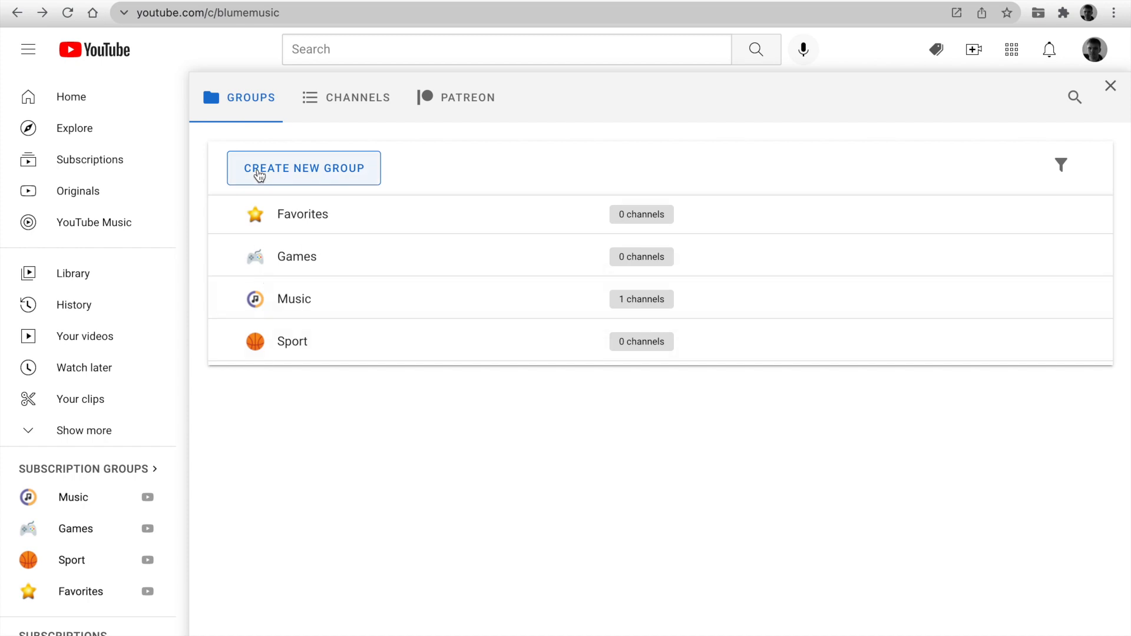
# - Create group Football with parent Sport and a soccer-ball icon, then save it
pyautogui.click(303, 168)
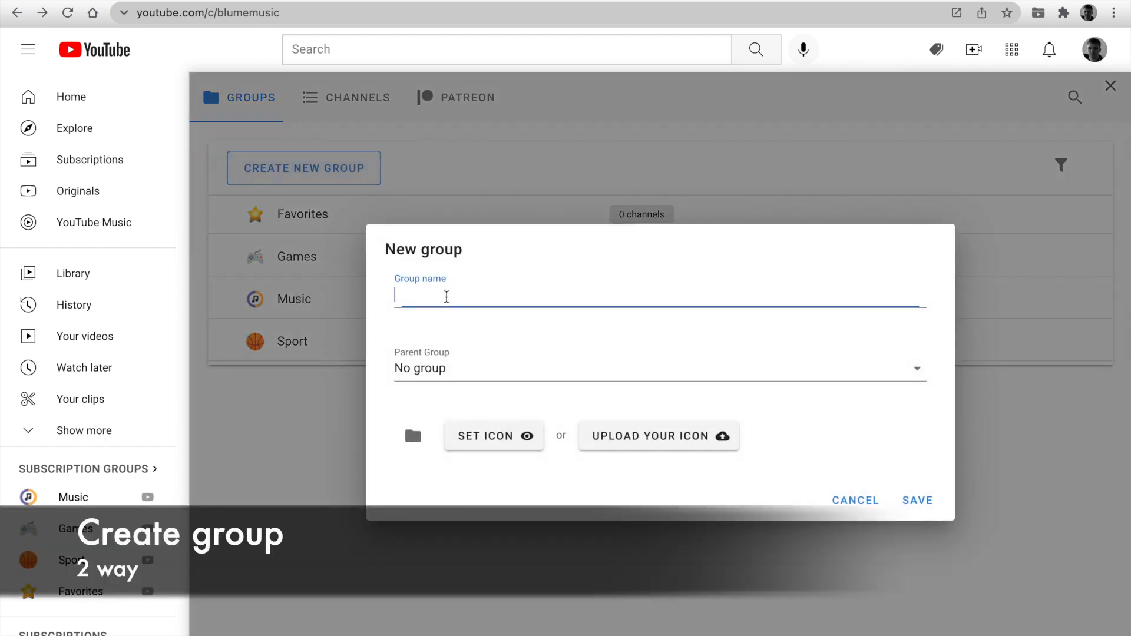
pyautogui.write('Football')
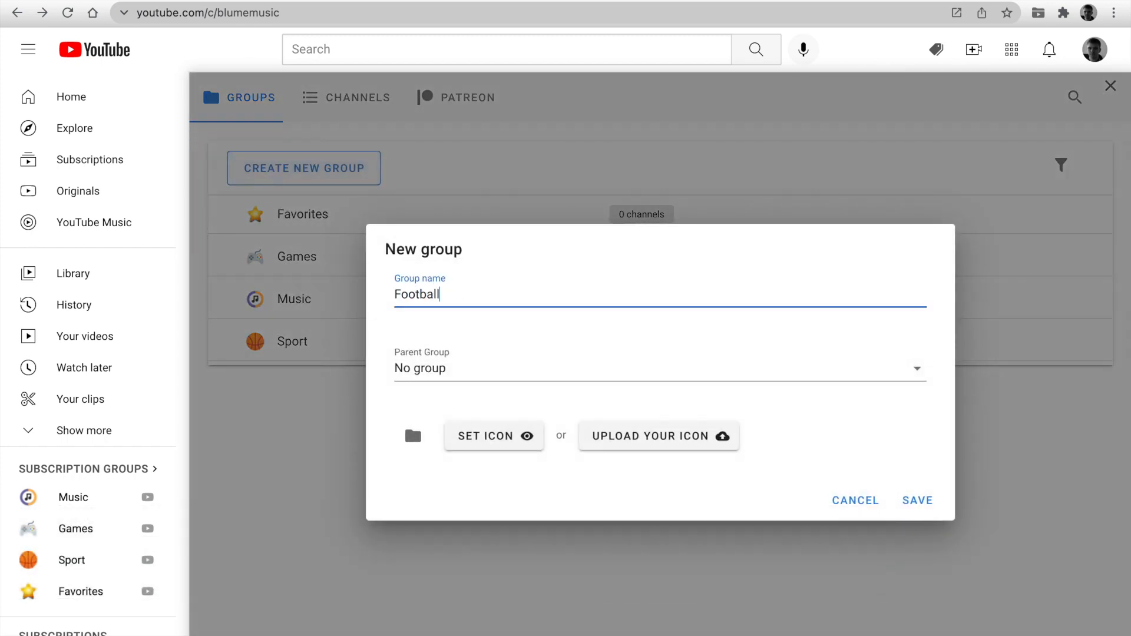
pyautogui.click(659, 368)
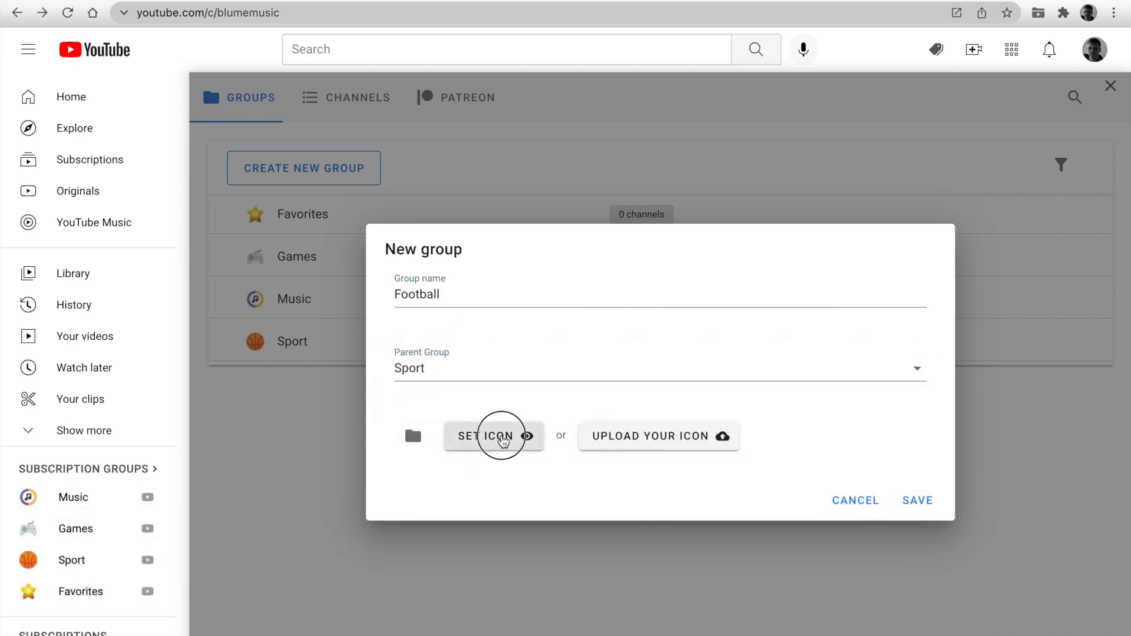
pyautogui.click(494, 436)
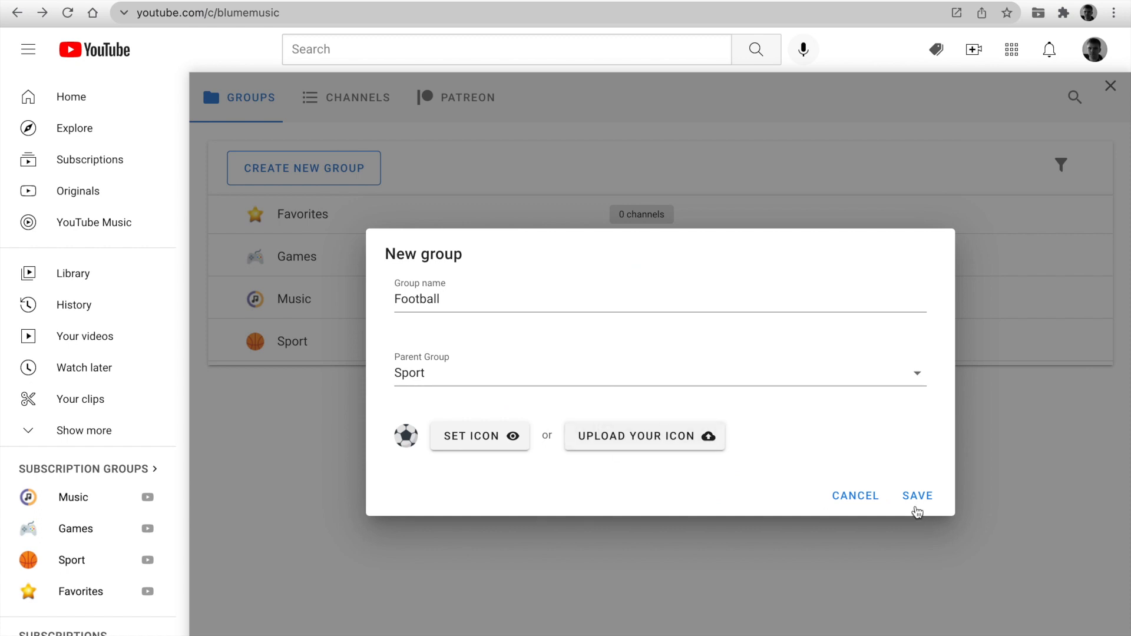
pyautogui.click(917, 496)
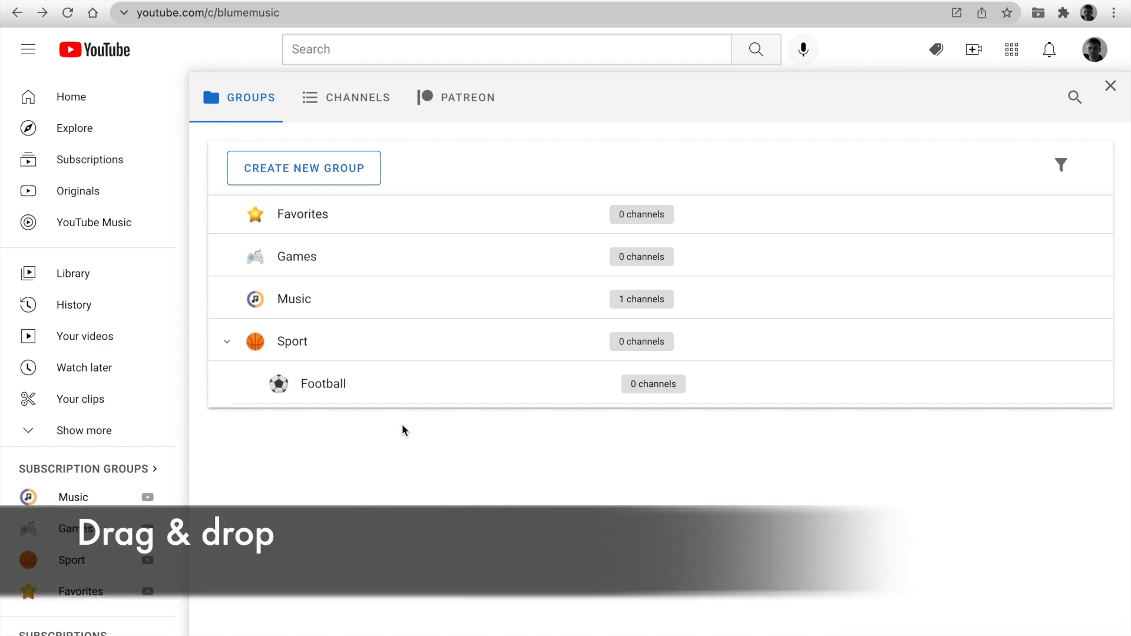
# - Reorder Music below Sport and apply A-Z sorting to the groups
pyautogui.moveTo(293, 298); pyautogui.dragTo(294, 384)
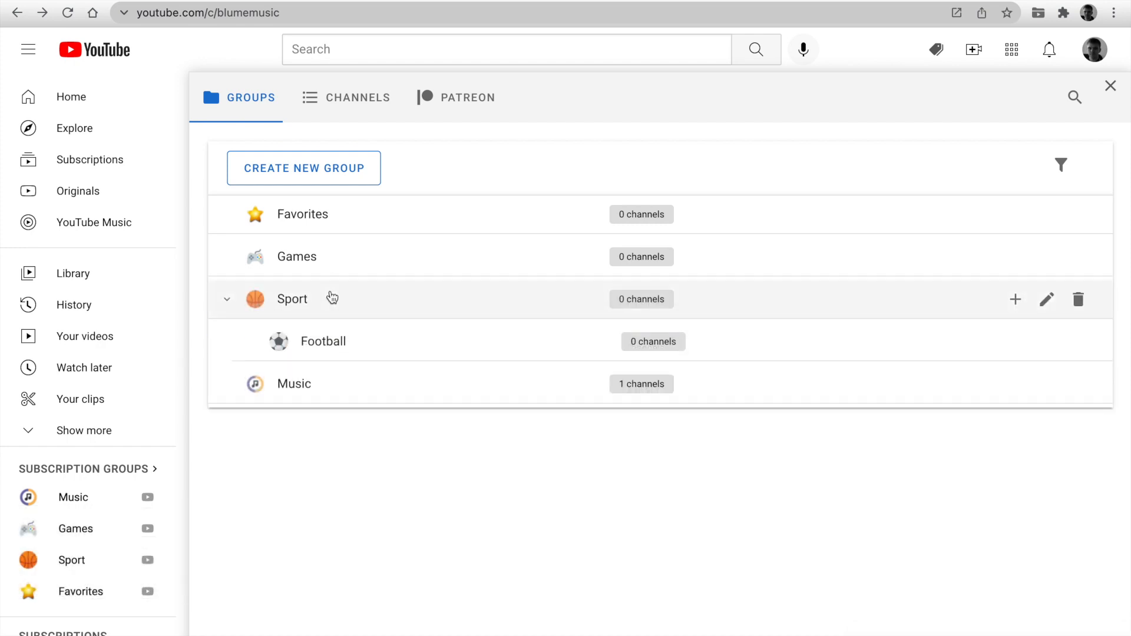
pyautogui.click(1062, 165)
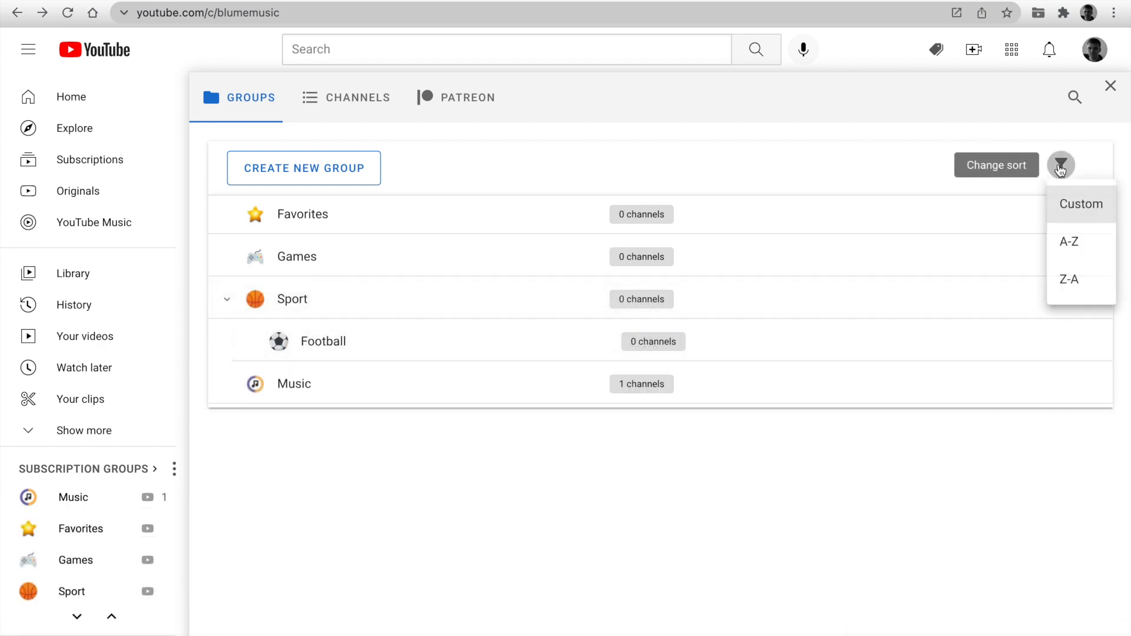
pyautogui.click(1081, 203)
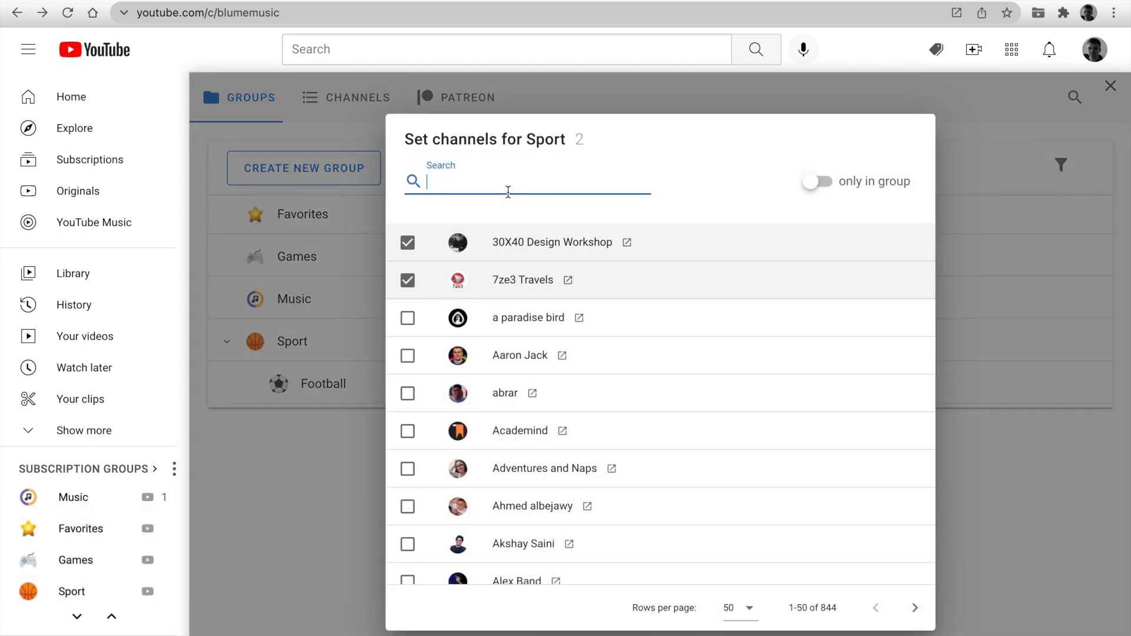
# - Search 'foo' in the Sport channel picker, show only in-group channels, and close it
pyautogui.write('foo')
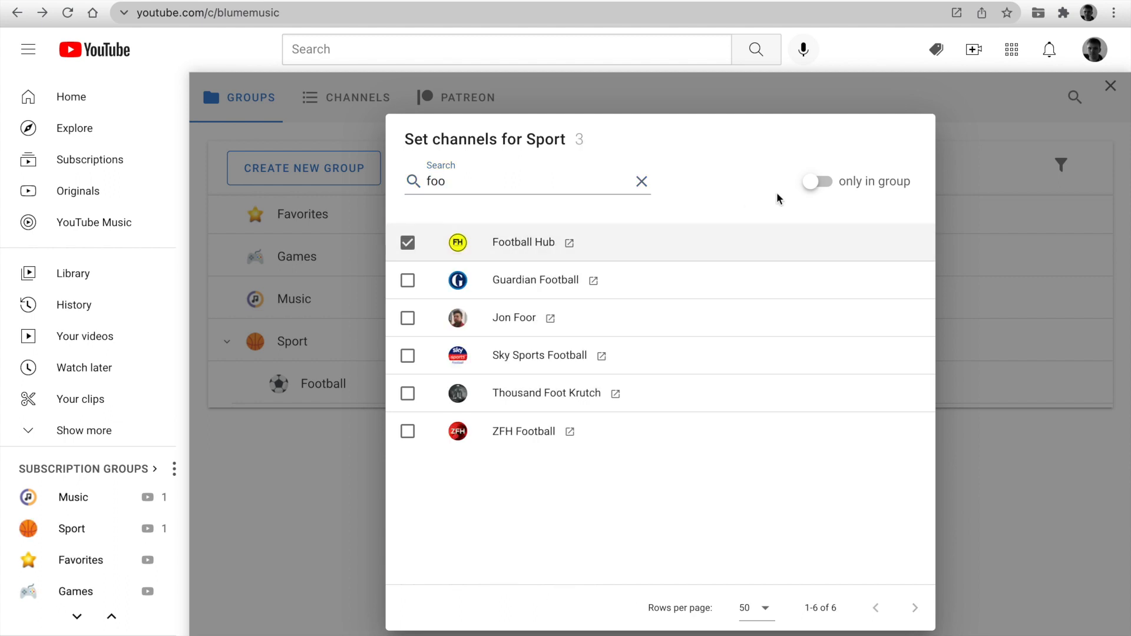
pyautogui.click(816, 181)
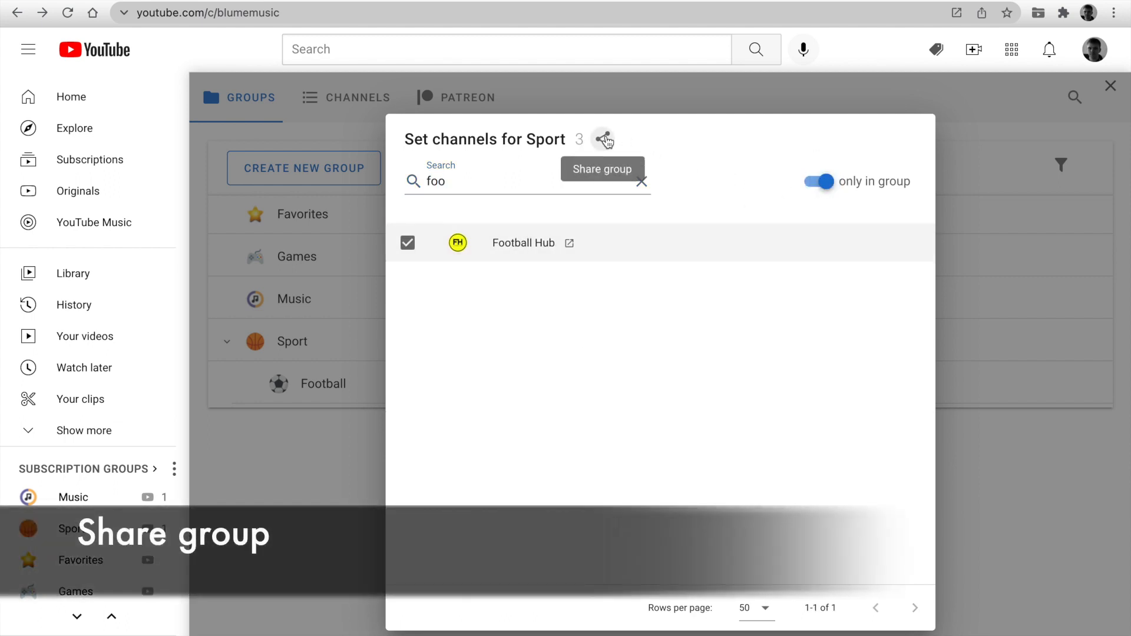
pyautogui.click(1110, 85)
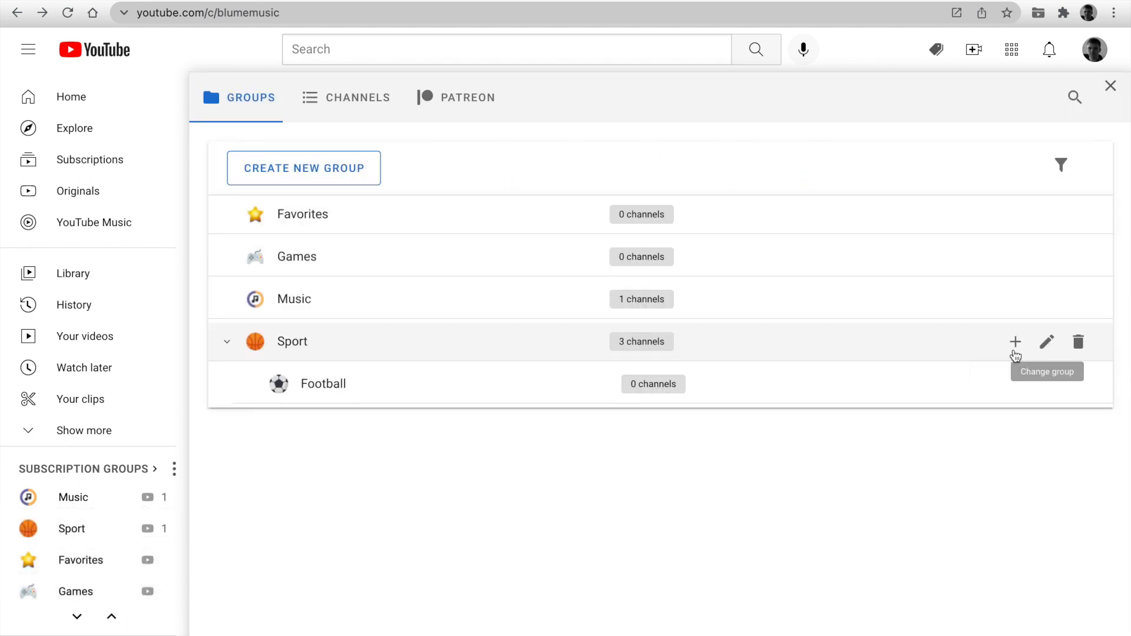
pyautogui.moveTo(1080, 342)
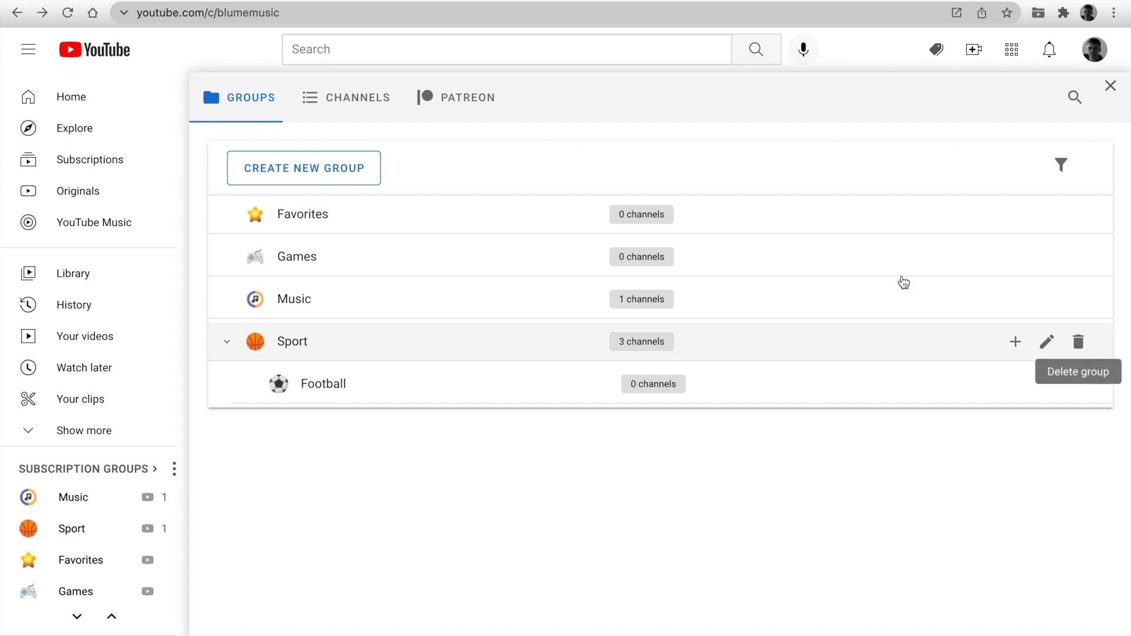
# - View the Channels list and back out of unsubscribing from 30X40 Design Workshop
pyautogui.click(356, 97)
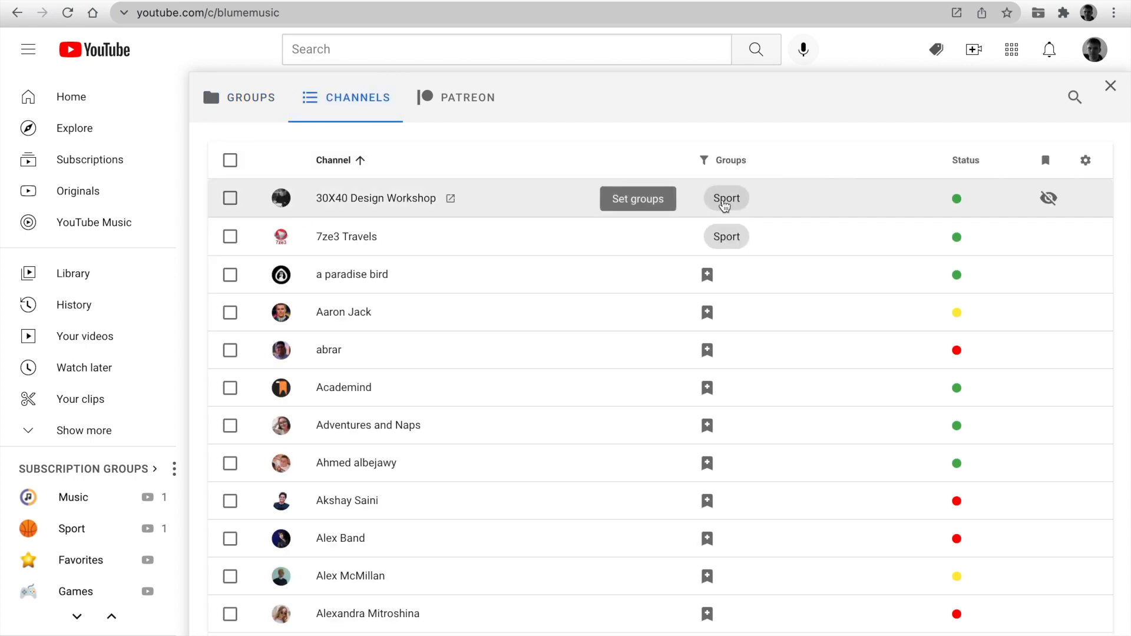
pyautogui.click(726, 198)
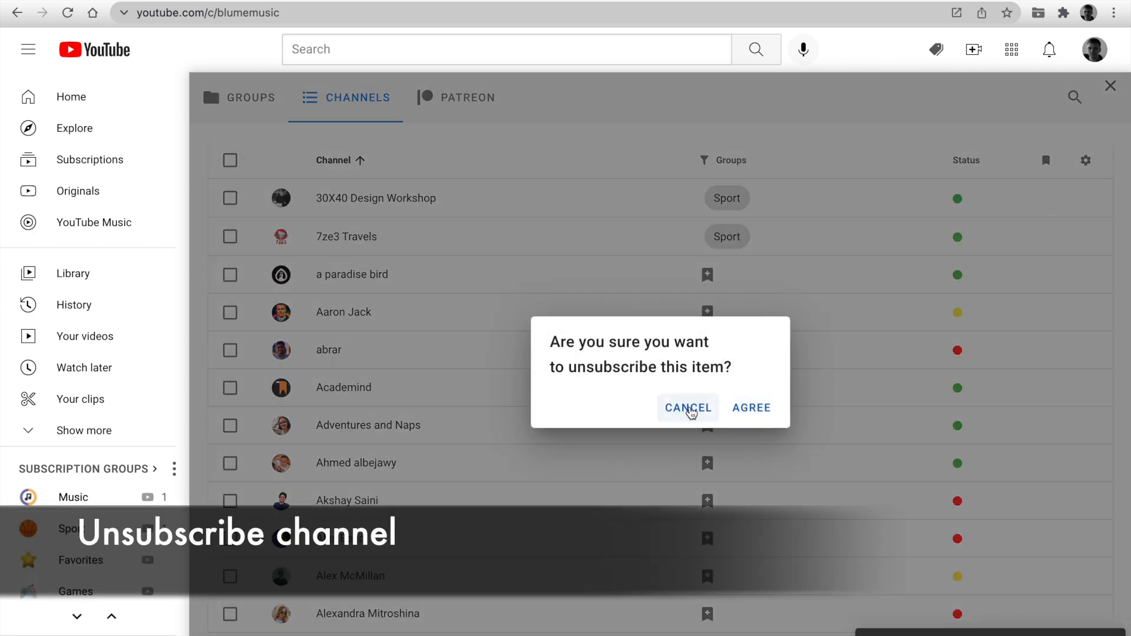
pyautogui.click(688, 408)
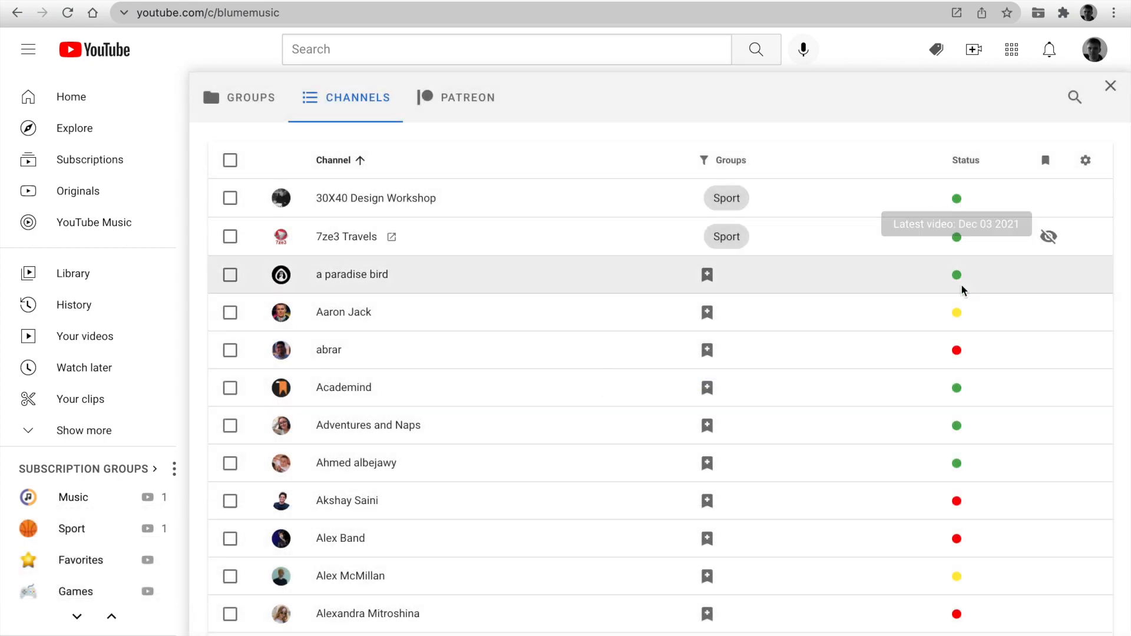
pyautogui.moveTo(957, 351)
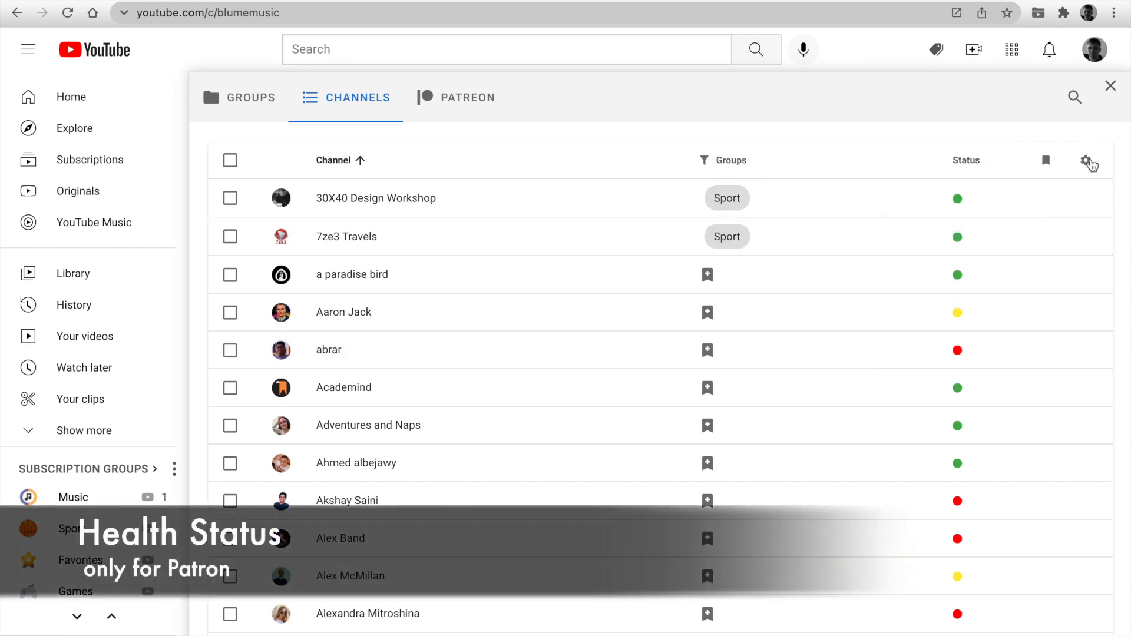
# - Adjust the newest status range's colour and set its To value to 40 days, then save
pyautogui.click(1087, 159)
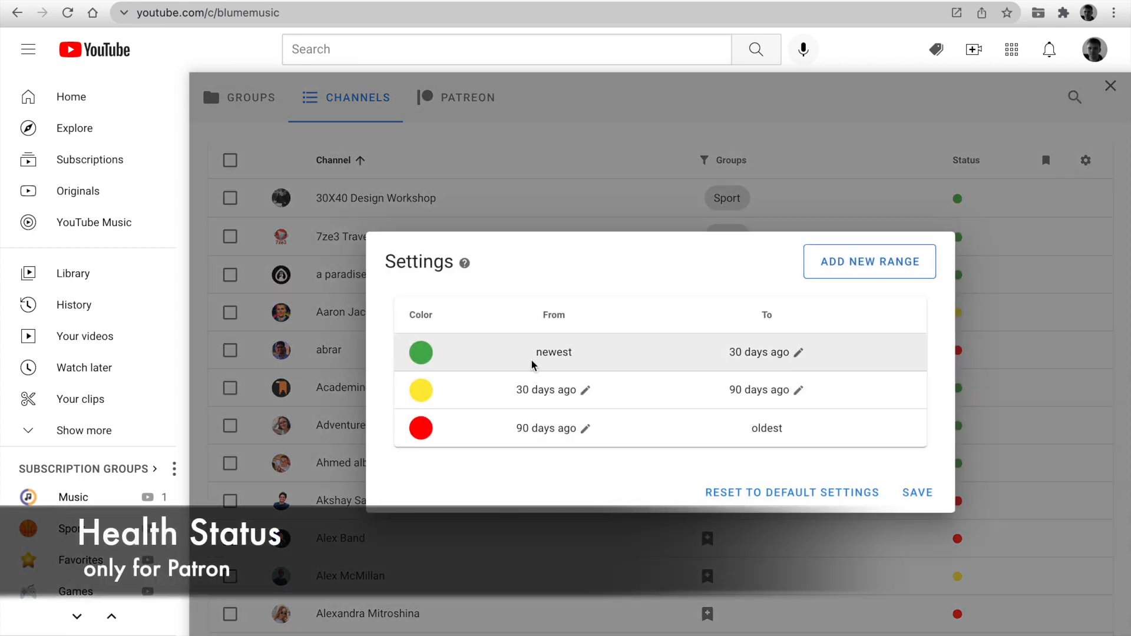
pyautogui.click(421, 353)
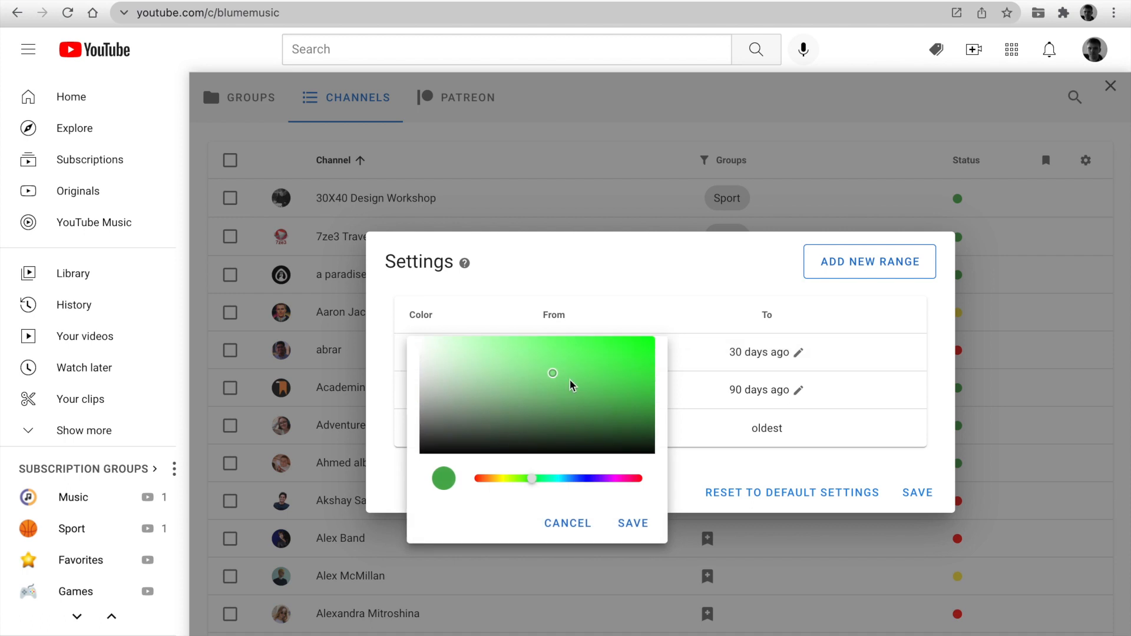
pyautogui.click(632, 523)
pyautogui.write('31')
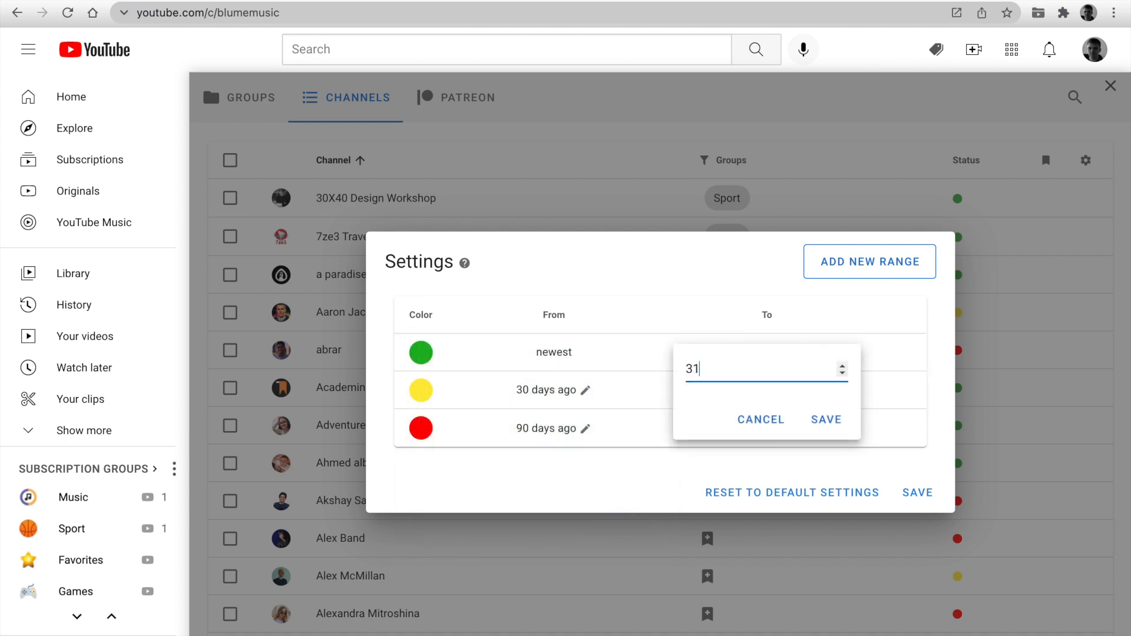
pyautogui.write('40 days ago')
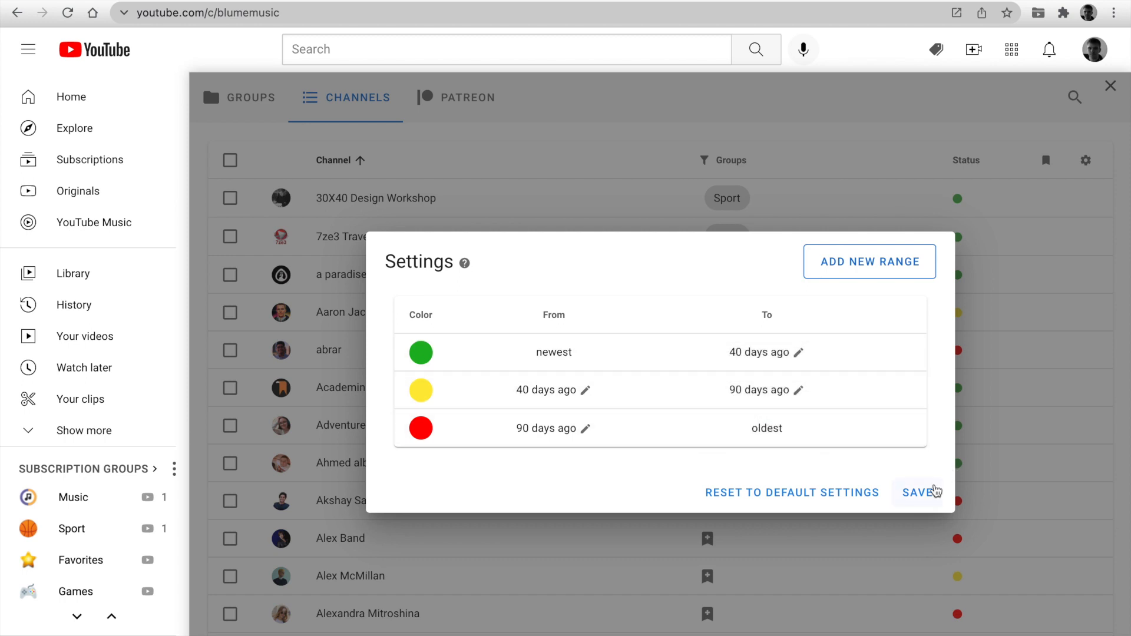
pyautogui.click(921, 492)
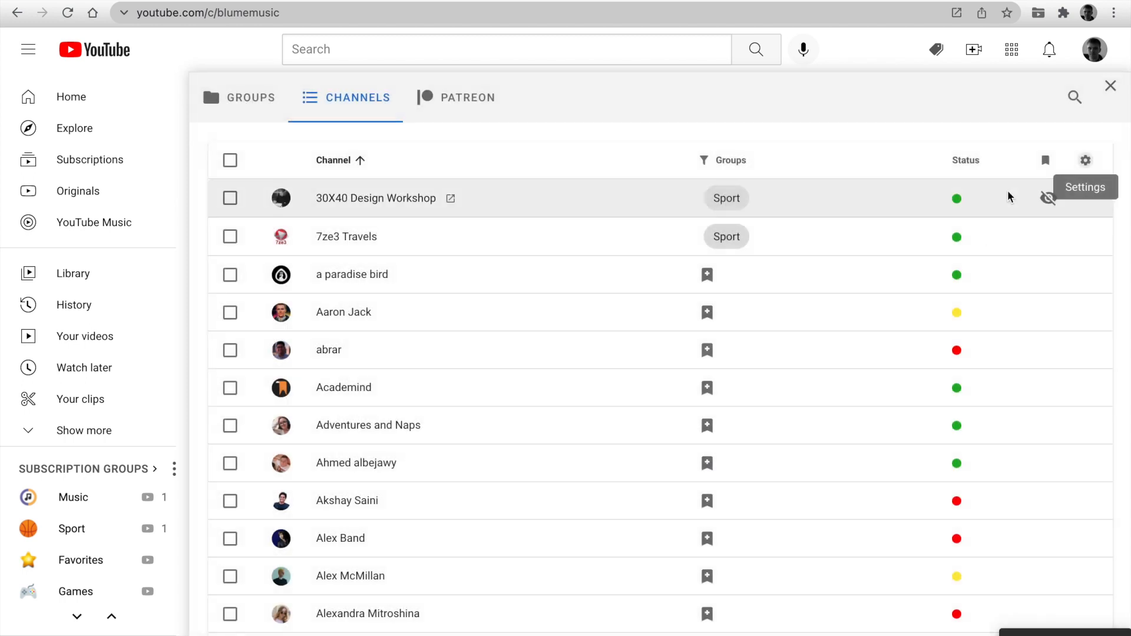
# - Sort channels by Status, filter to Without Group, and enable automatic tags
pyautogui.click(966, 161)
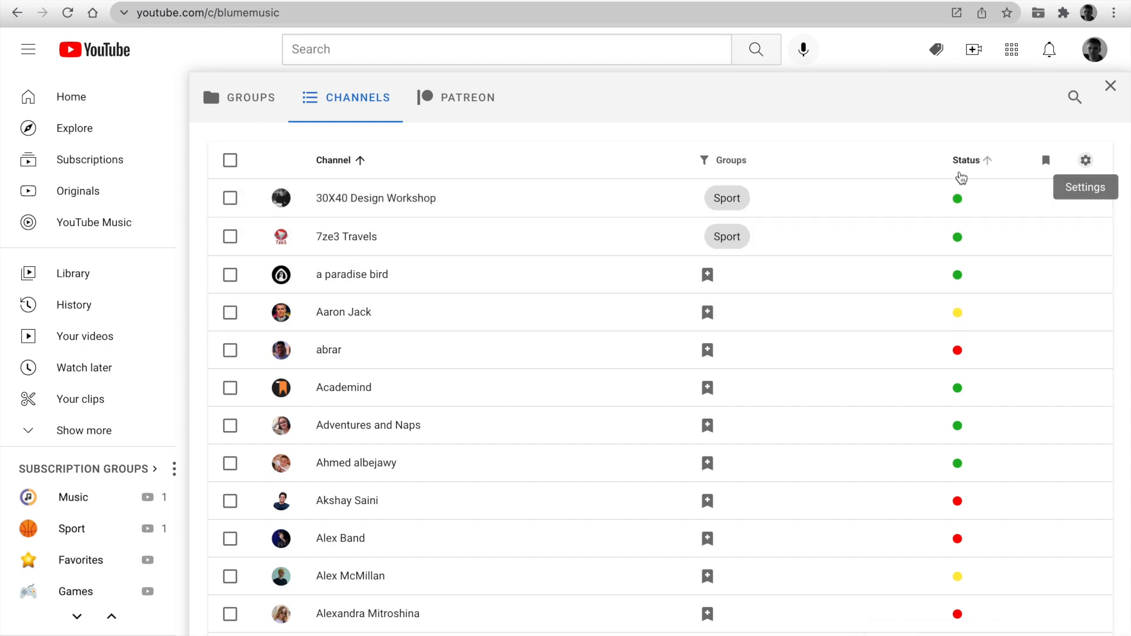
pyautogui.moveTo(885, 261)
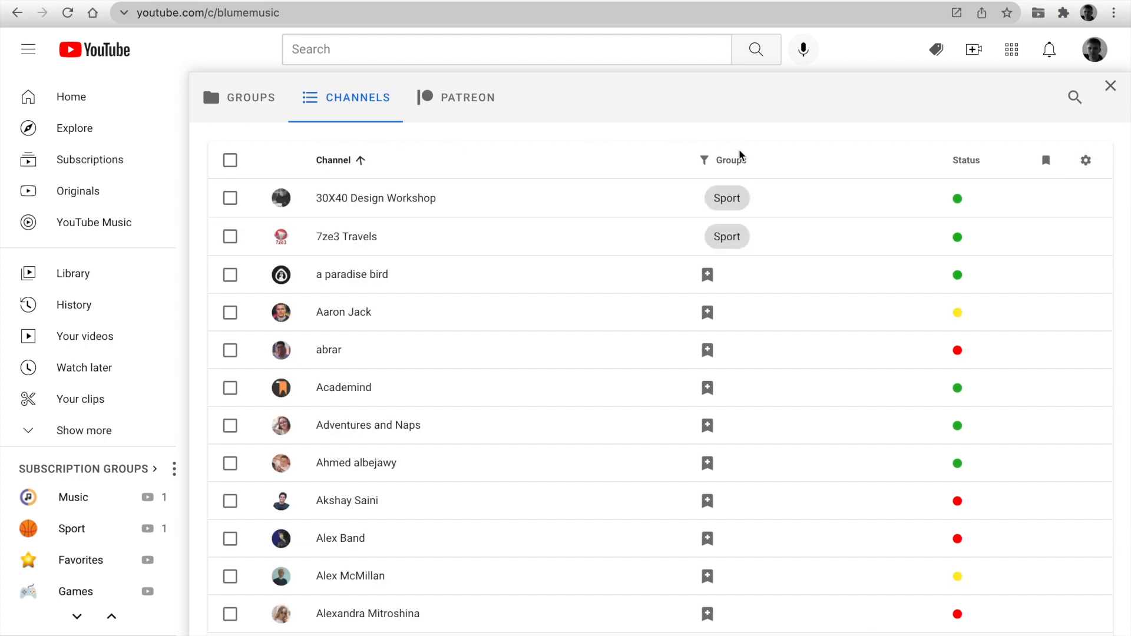
pyautogui.click(729, 159)
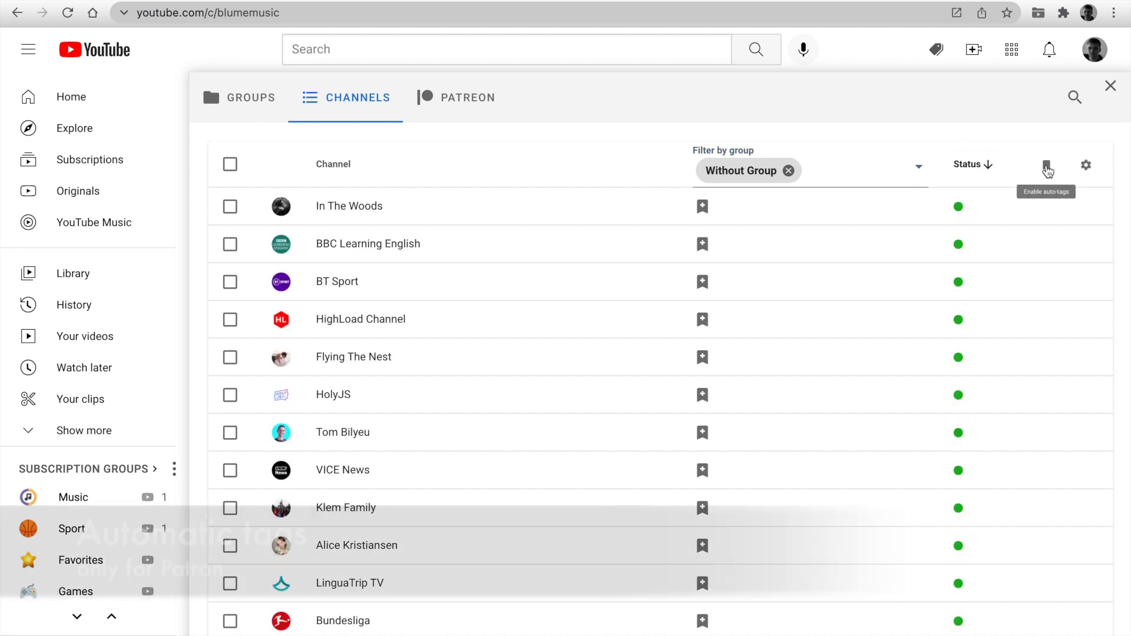
pyautogui.click(1047, 165)
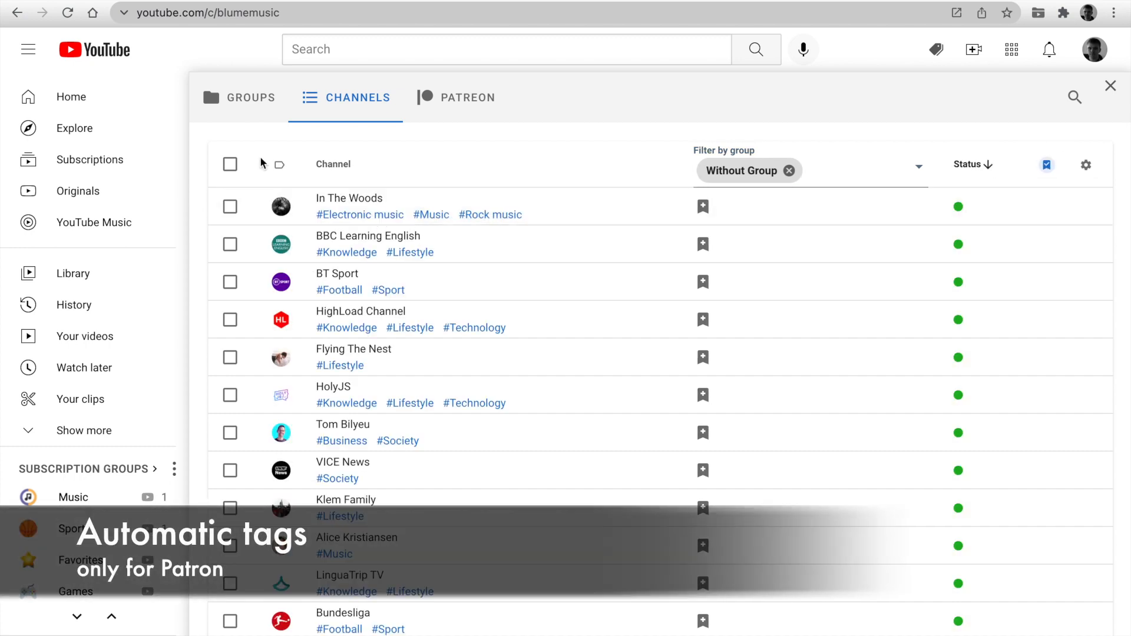
# - Filter the list to the Music tag, then clear the tag and group filters
pyautogui.click(279, 165)
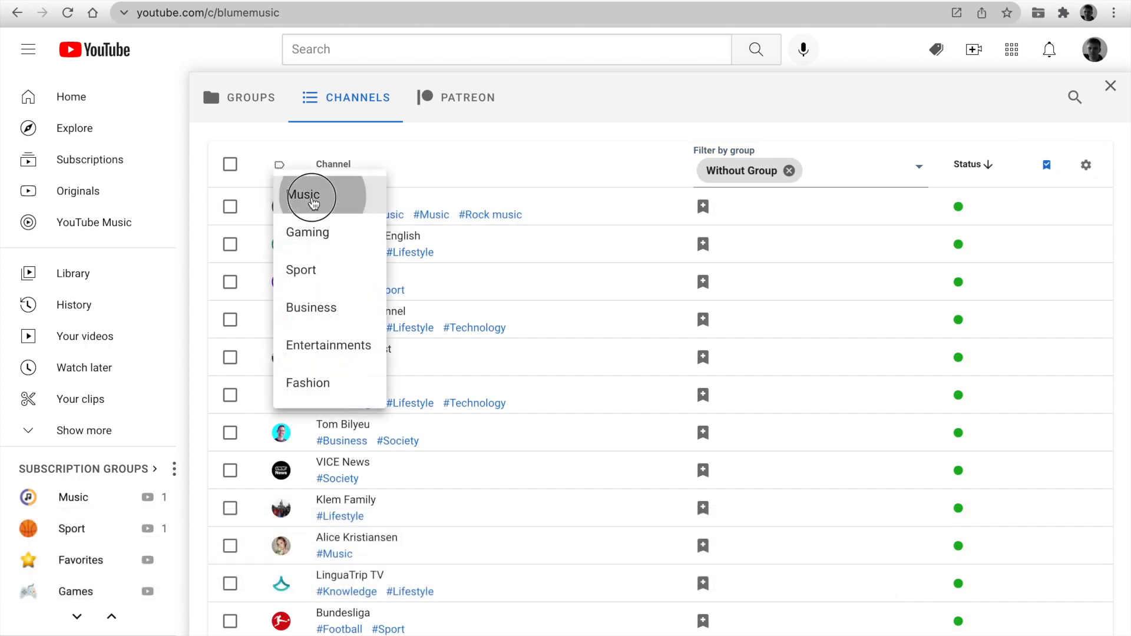
pyautogui.click(307, 195)
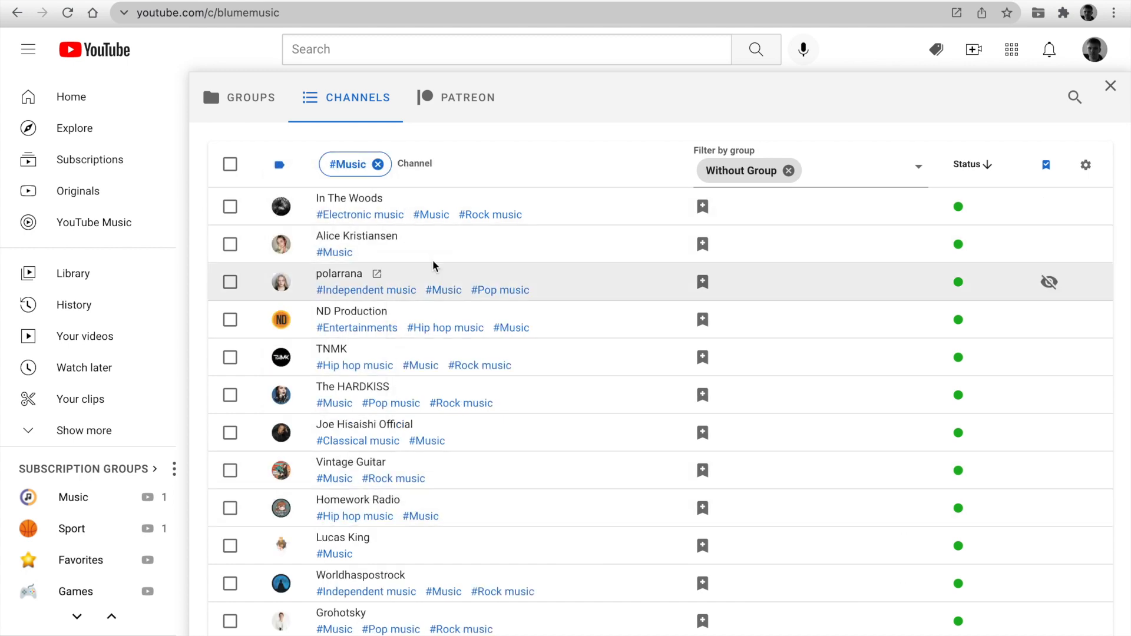
pyautogui.click(230, 244)
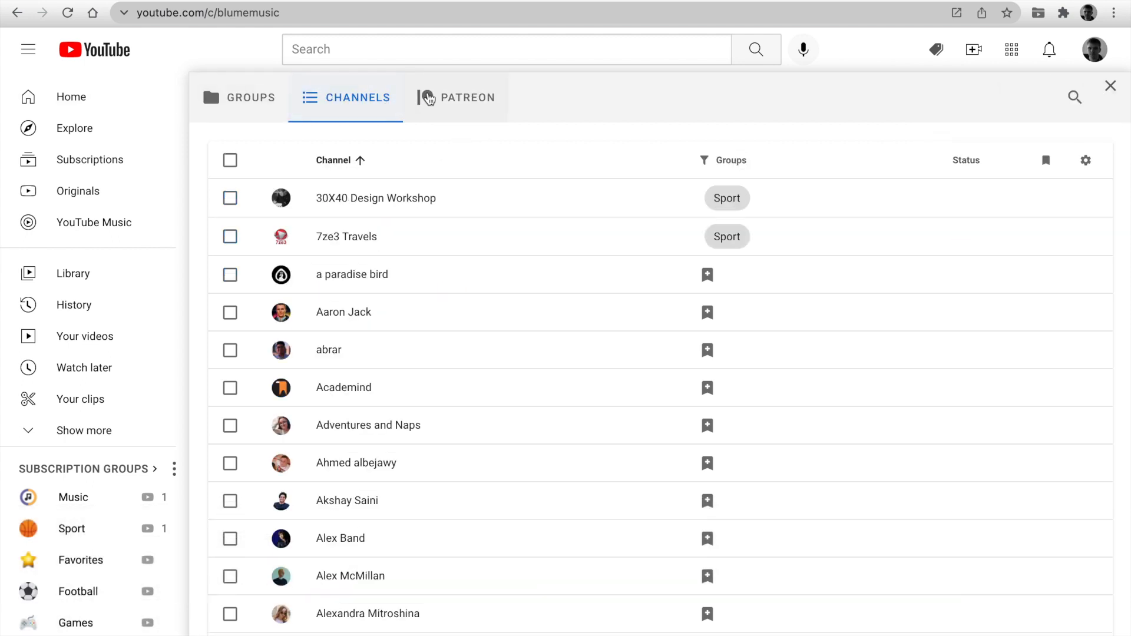
# - Go to the Patreon page, preview sub-folders, and sign in with the YouTube account
pyautogui.click(457, 98)
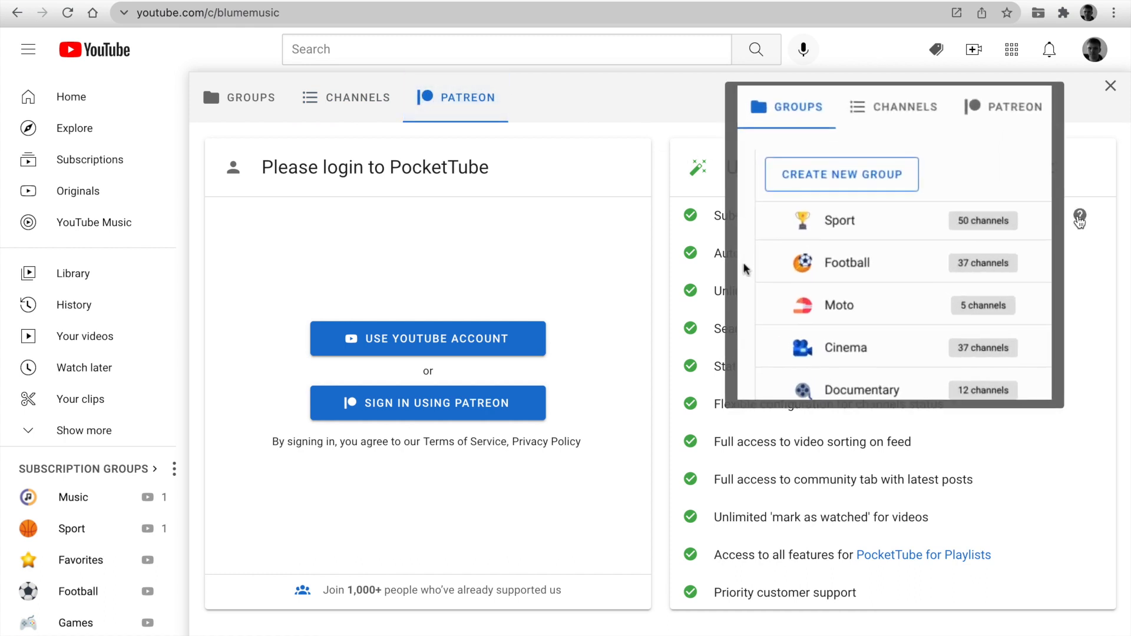
pyautogui.click(905, 108)
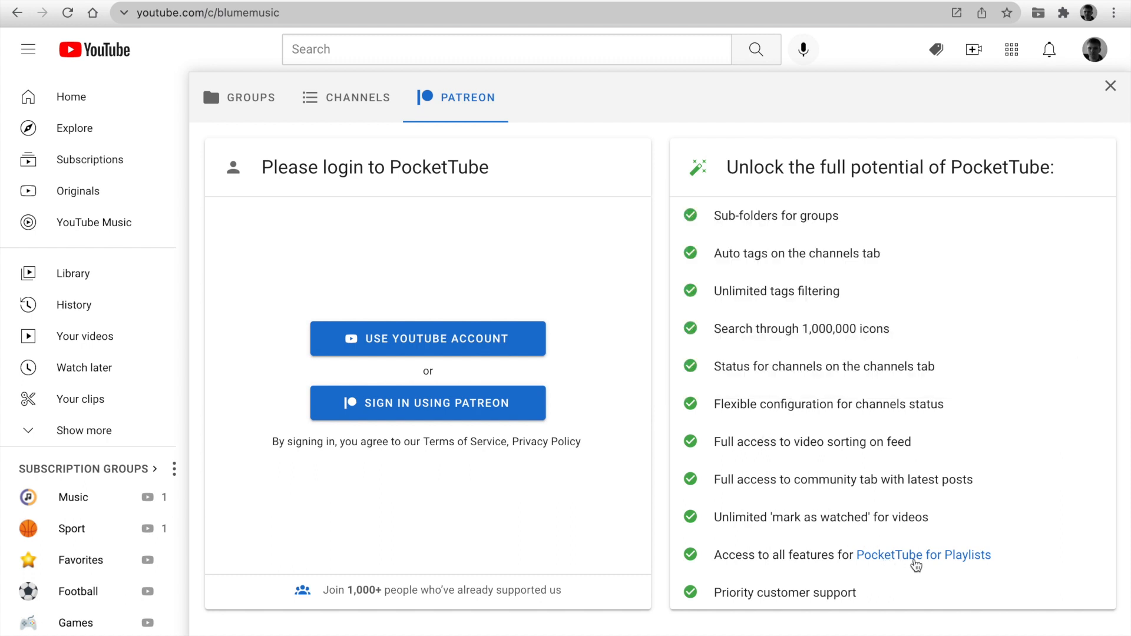
pyautogui.moveTo(425, 338)
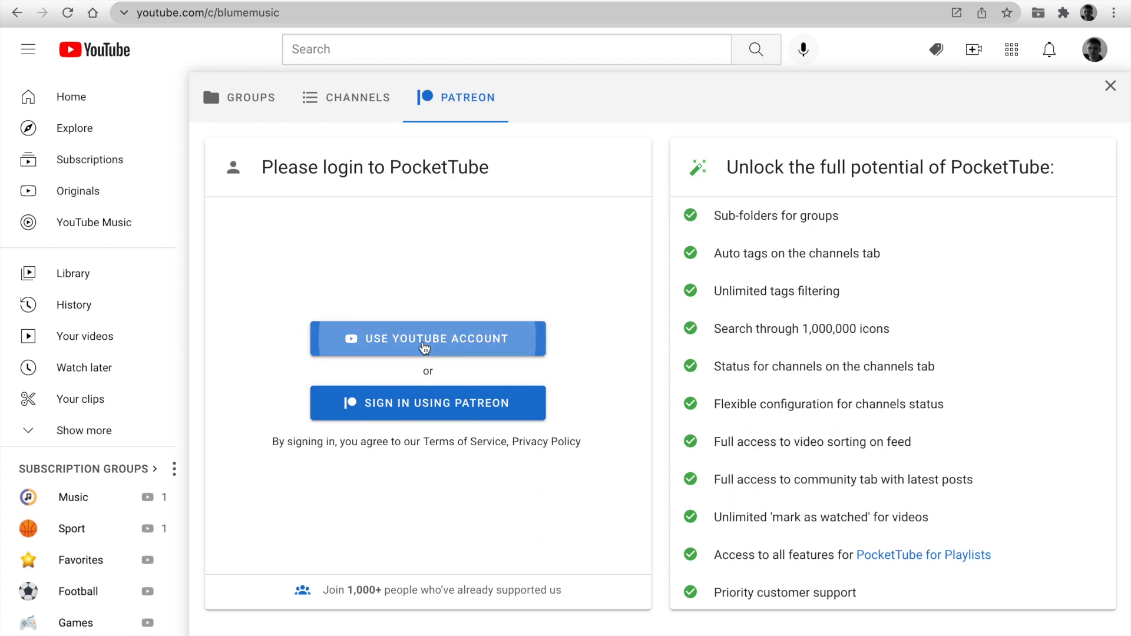
pyautogui.click(427, 339)
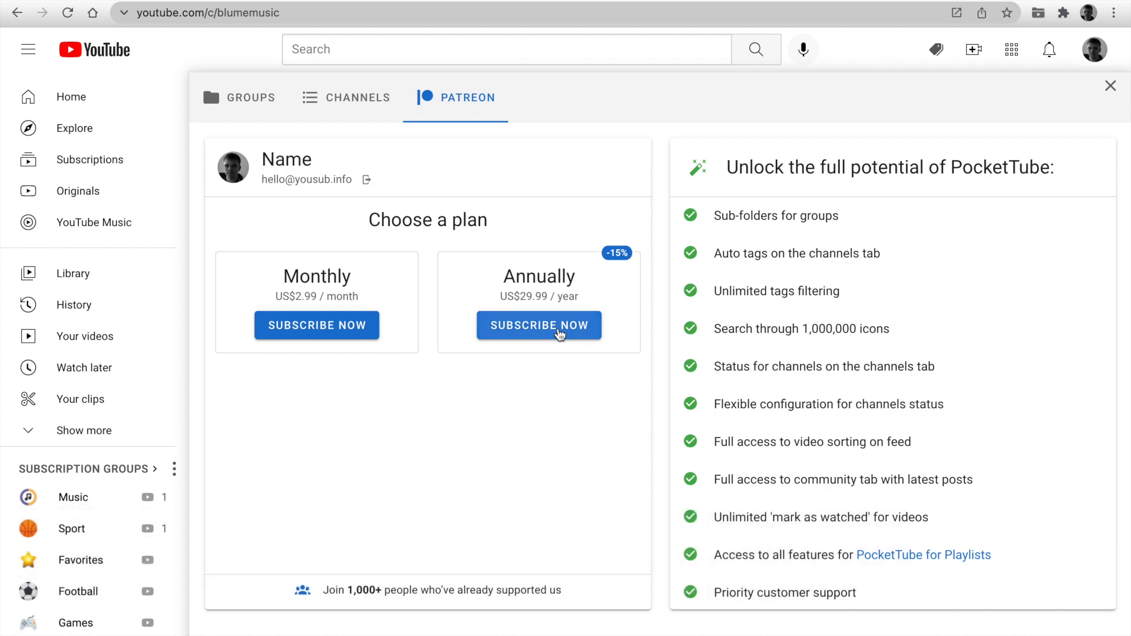
# - Choose the Annually plan, authorize Patreon access, and join as a supporter
pyautogui.click(539, 326)
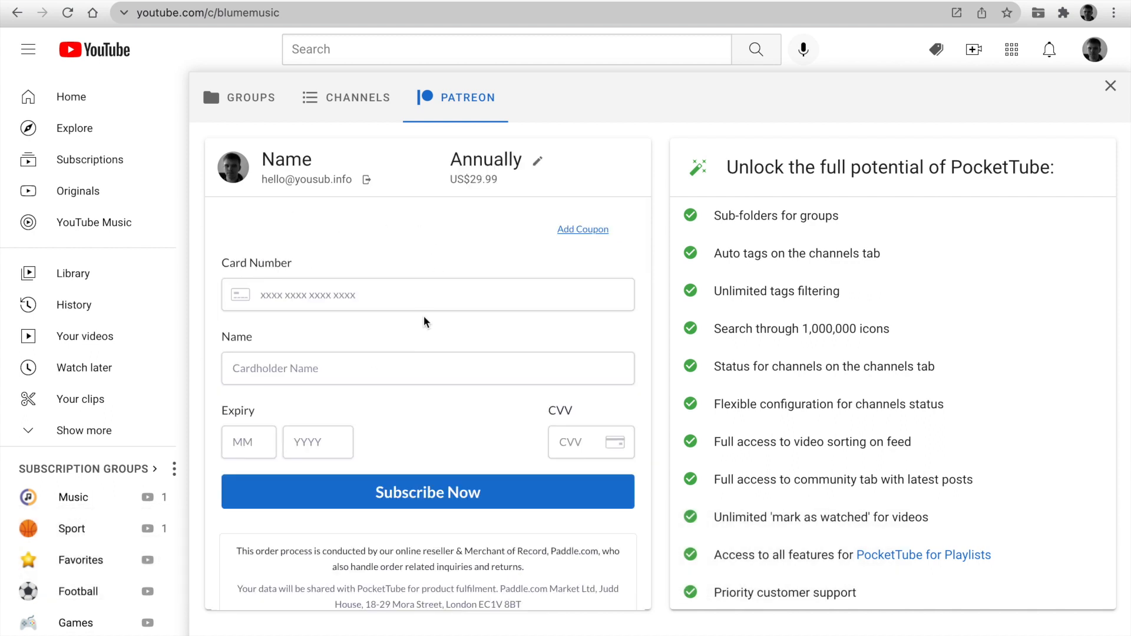
pyautogui.moveTo(367, 179)
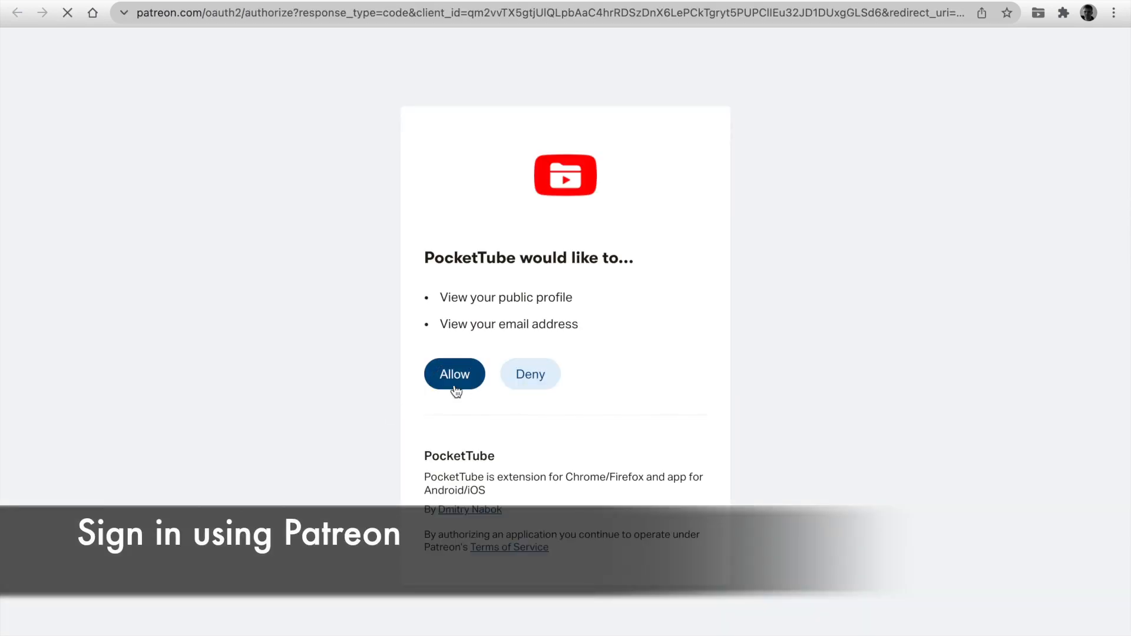
pyautogui.click(455, 374)
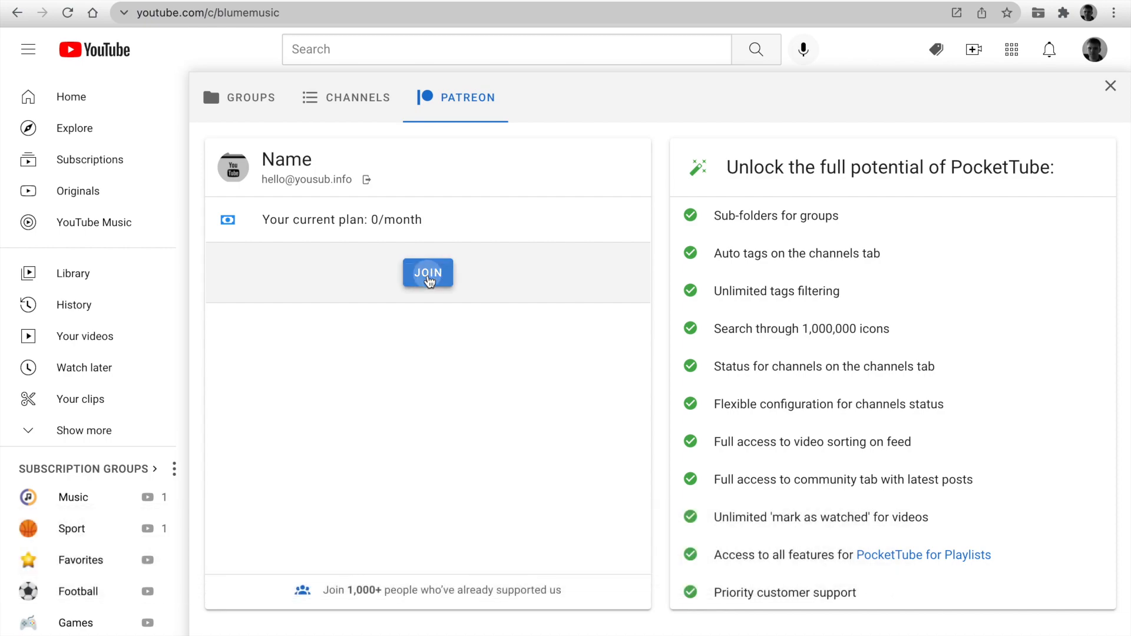
pyautogui.click(1110, 85)
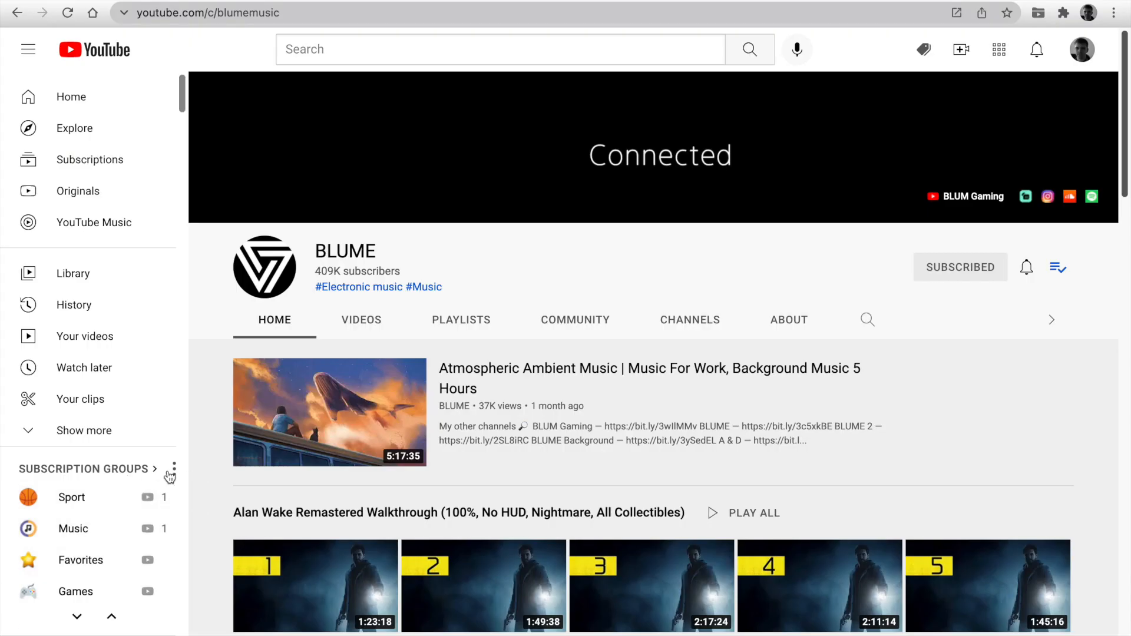
# - Toggle the Subscription Groups options and expand the Sport group
pyautogui.click(173, 468)
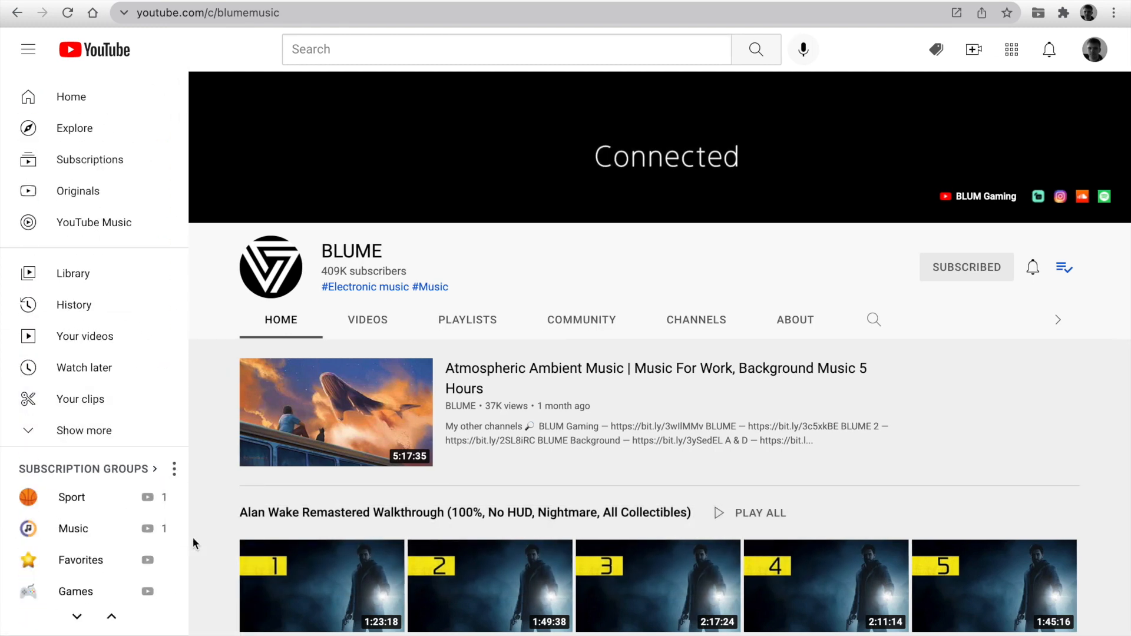
pyautogui.click(173, 468)
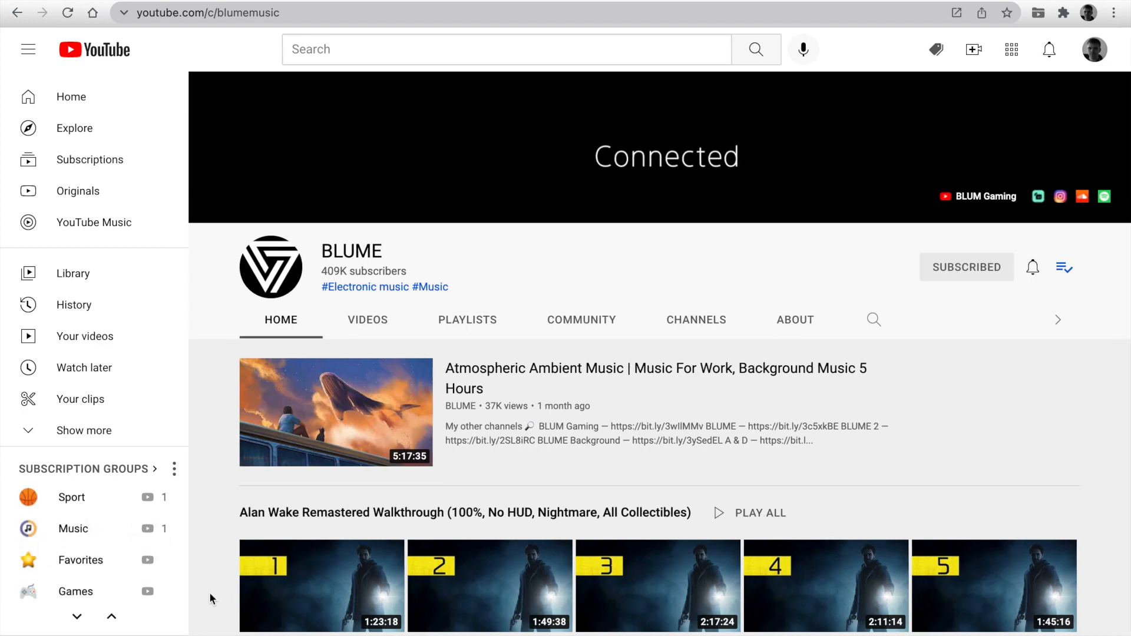
pyautogui.moveTo(72, 497)
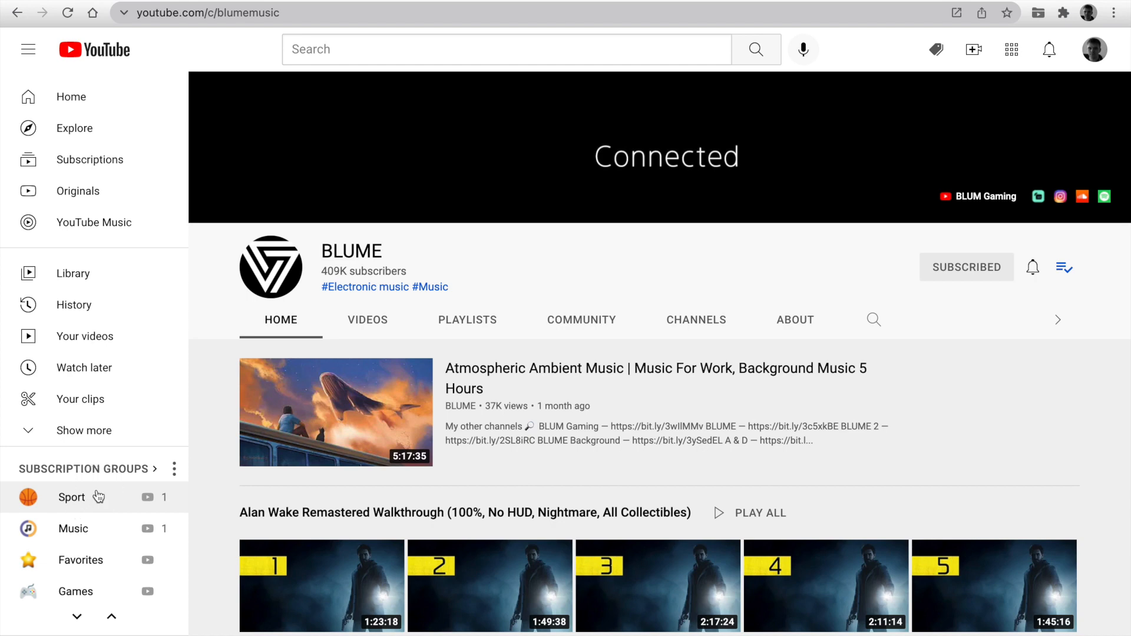
pyautogui.click(71, 496)
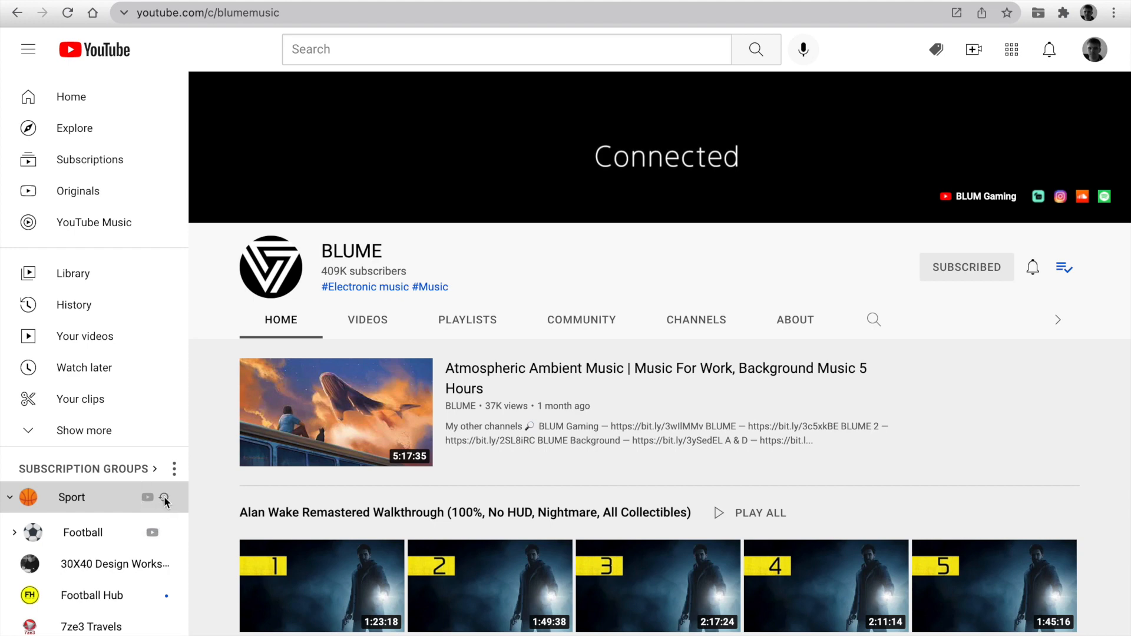
# - Mark all Sport group videos as played and confirm, scrolling its feed
pyautogui.click(165, 501)
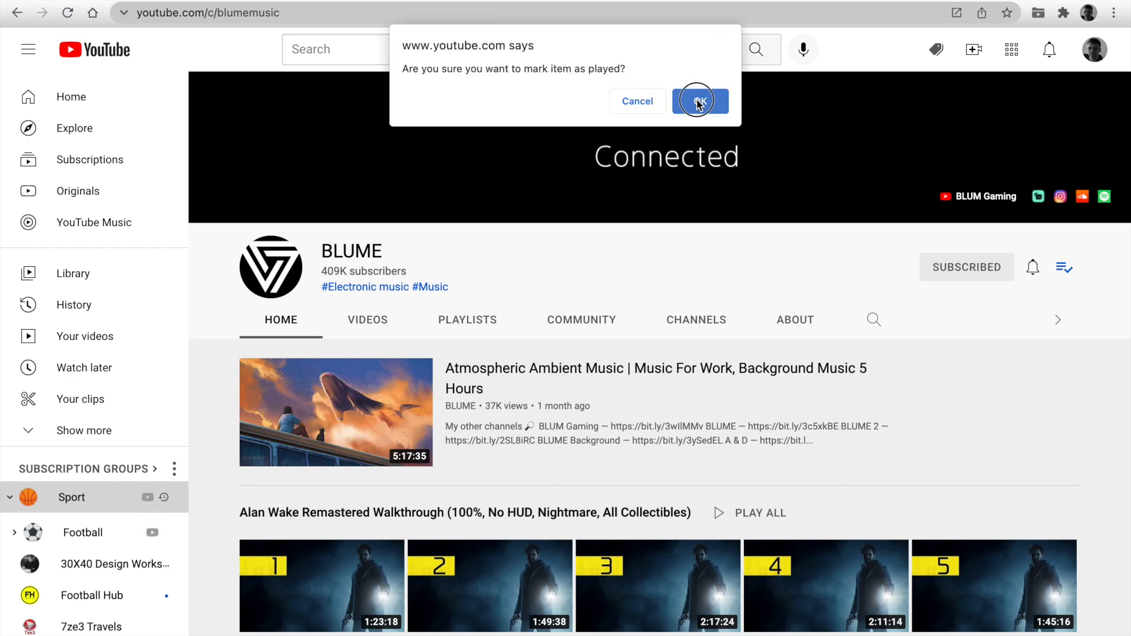
pyautogui.click(699, 100)
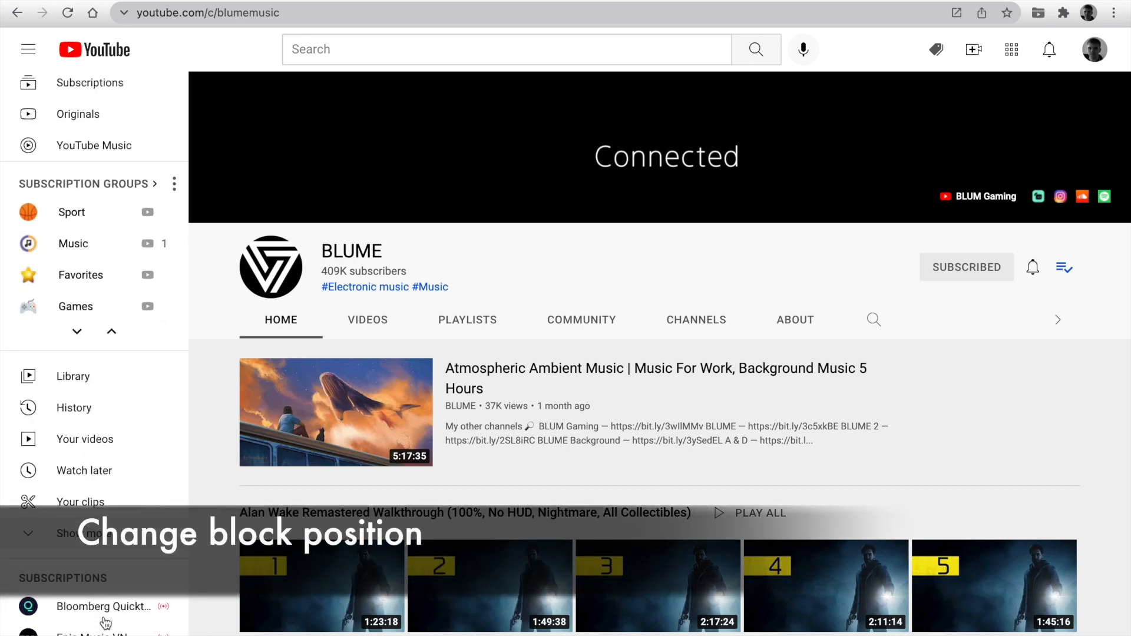
pyautogui.scroll(-3)
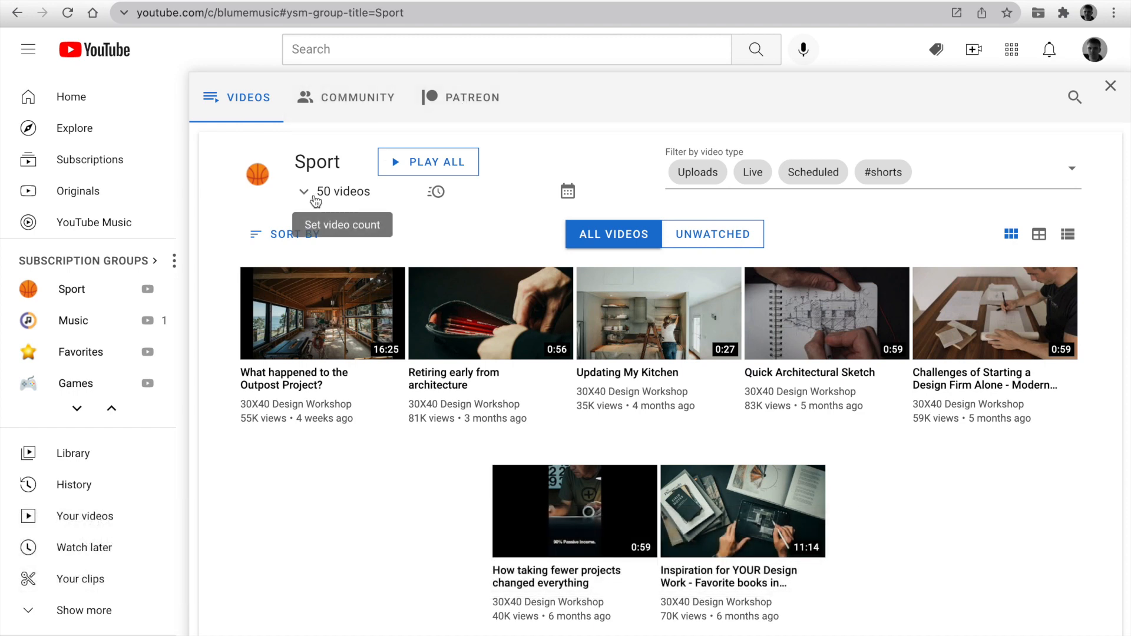
pyautogui.moveTo(435, 192)
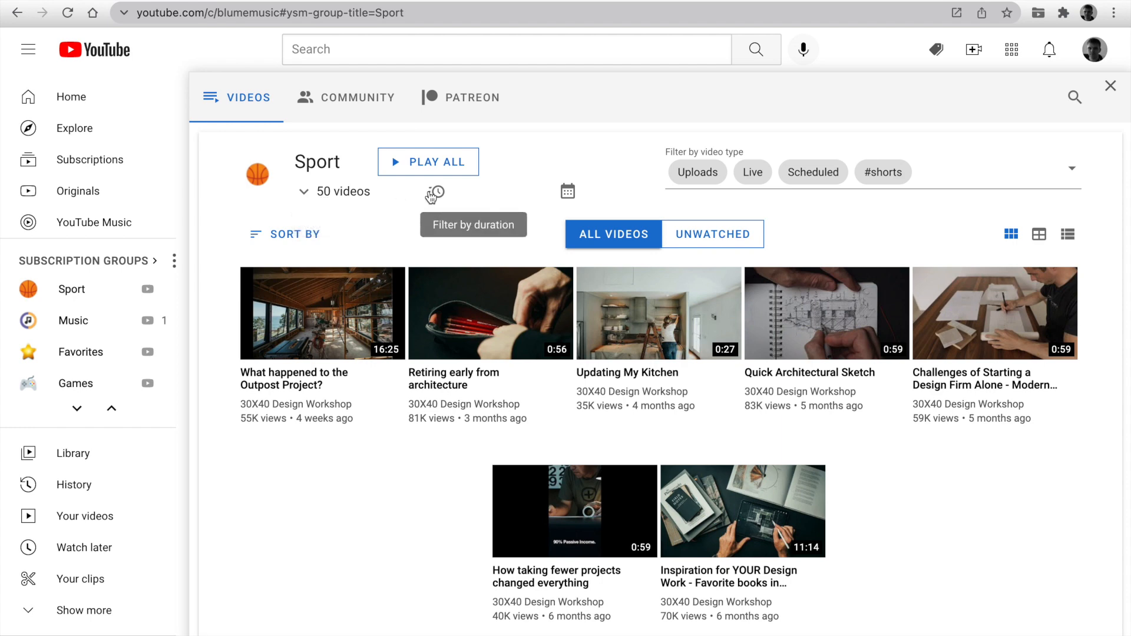
# - Filter the Sport group's videos by duration and switch the feed to a scaling grid layout
pyautogui.click(434, 193)
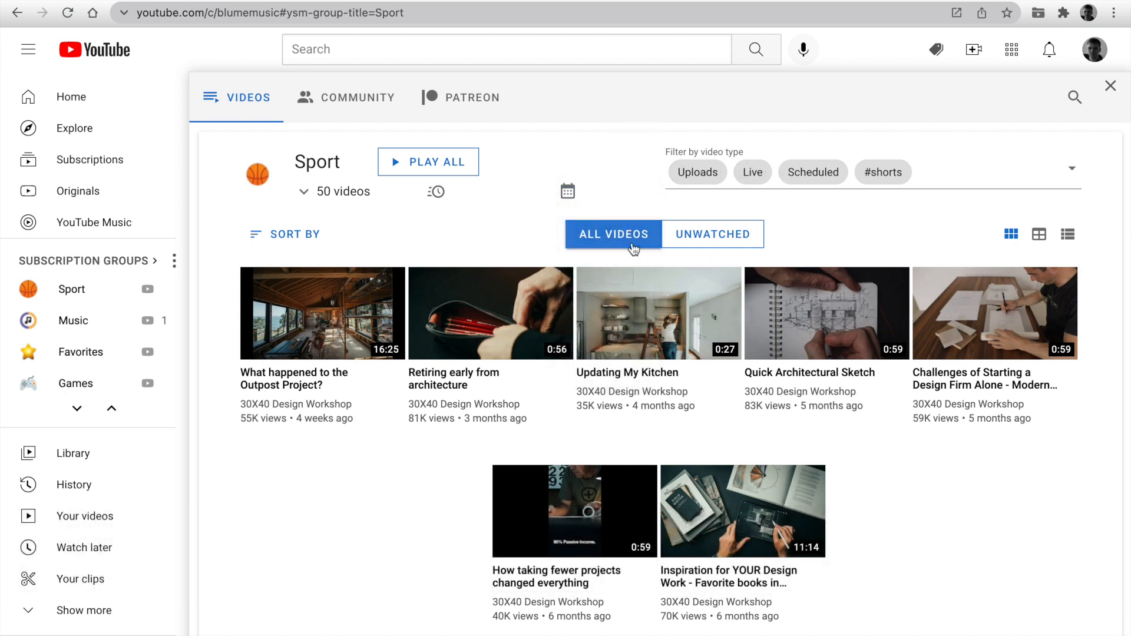
pyautogui.moveTo(552, 254)
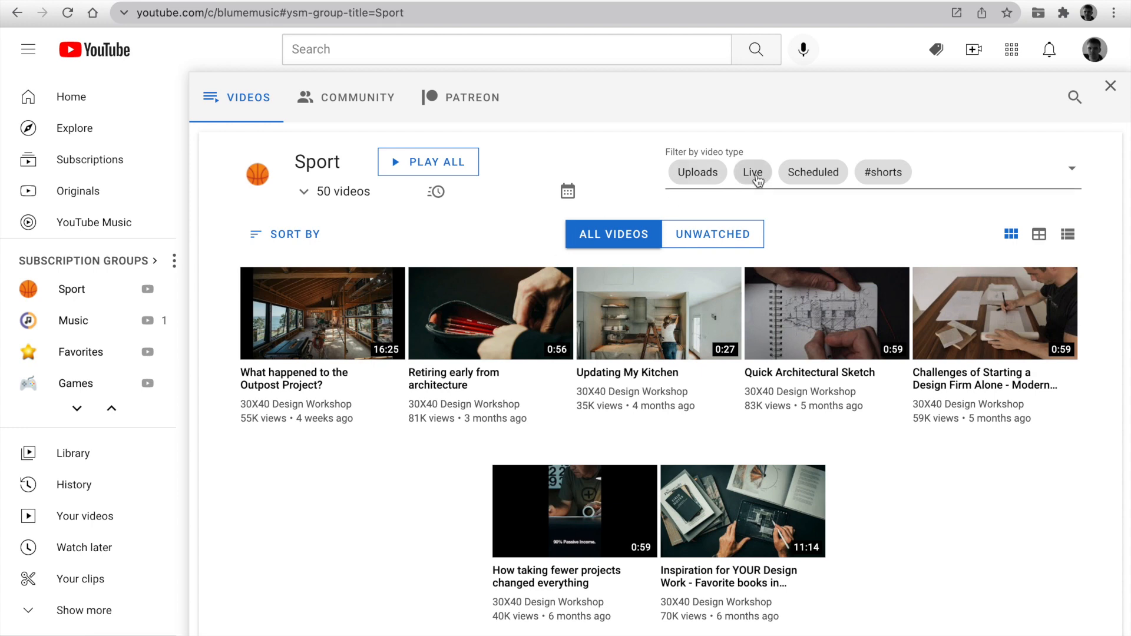
pyautogui.moveTo(882, 172)
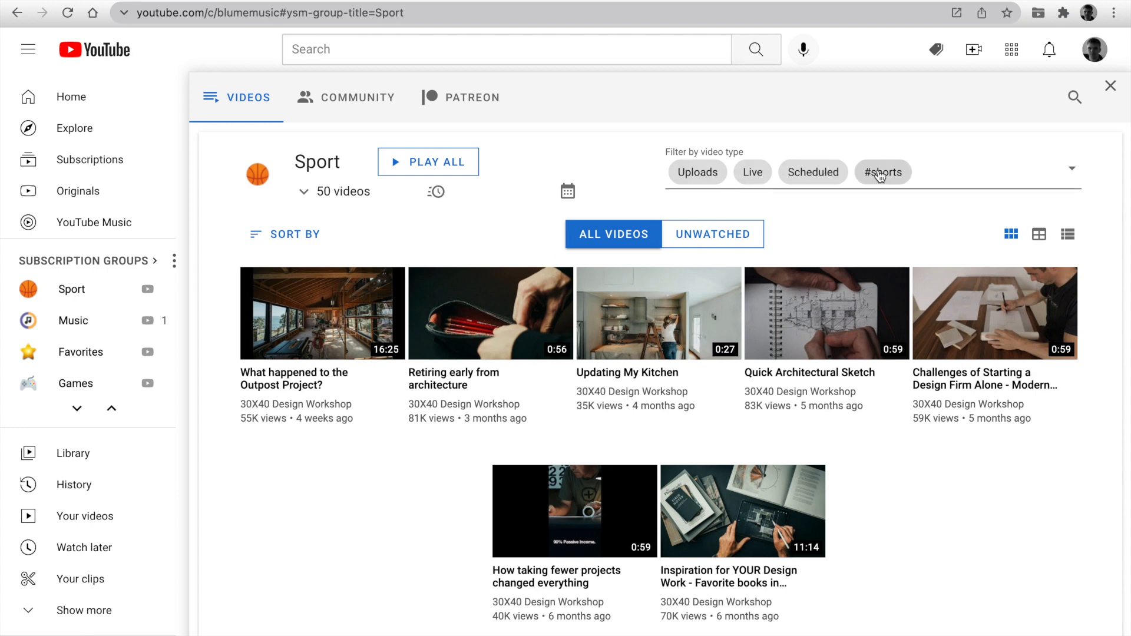
pyautogui.click(285, 233)
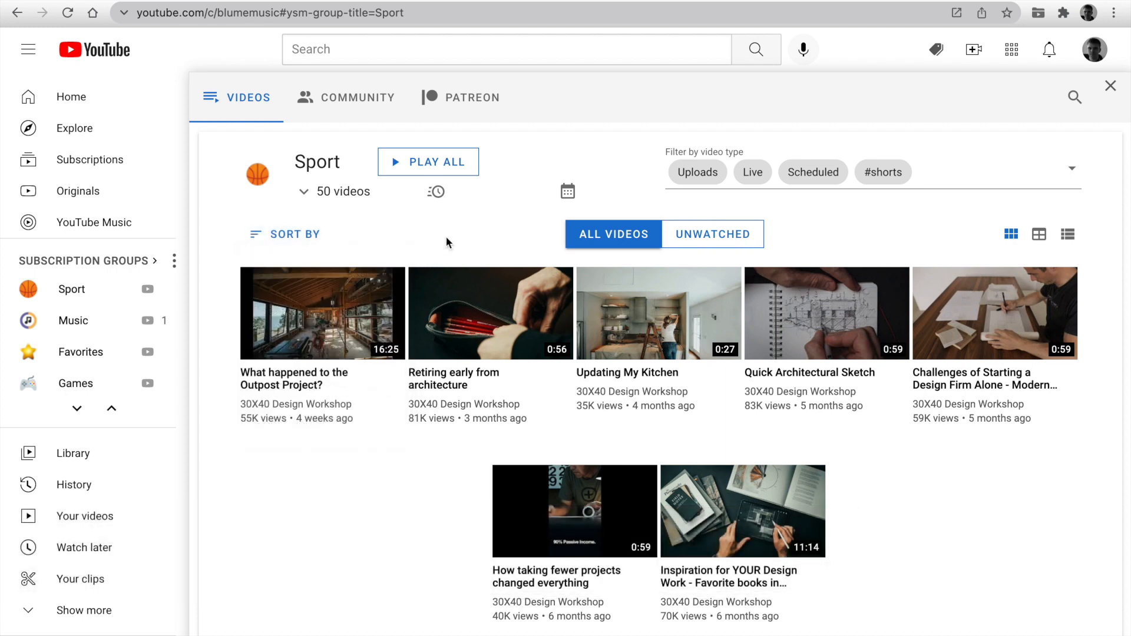
pyautogui.click(1040, 233)
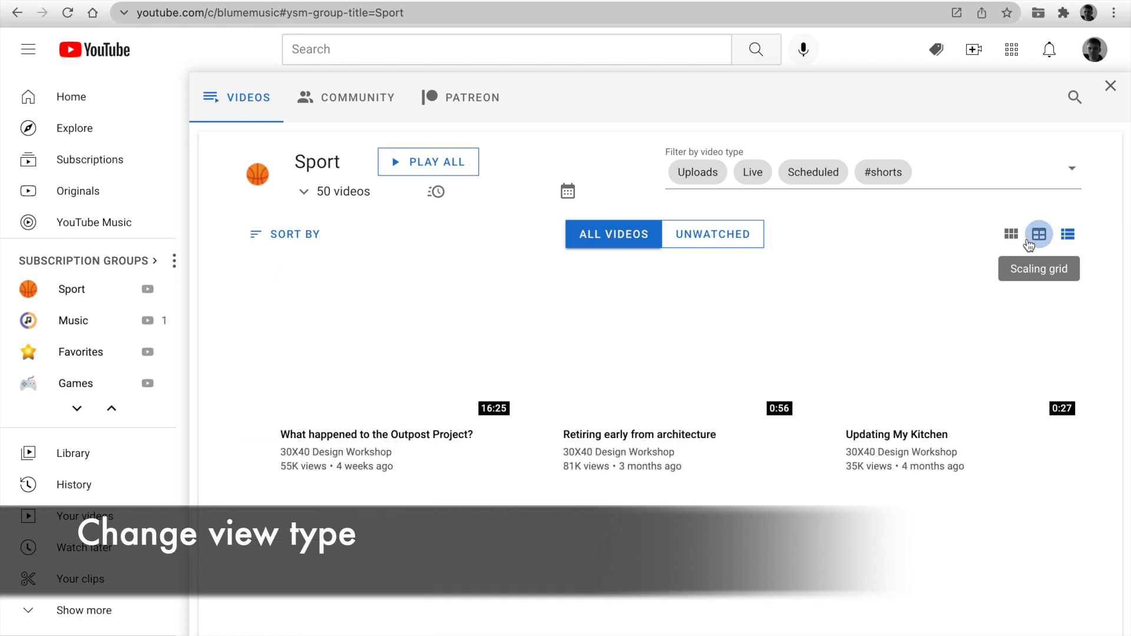
pyautogui.click(1040, 233)
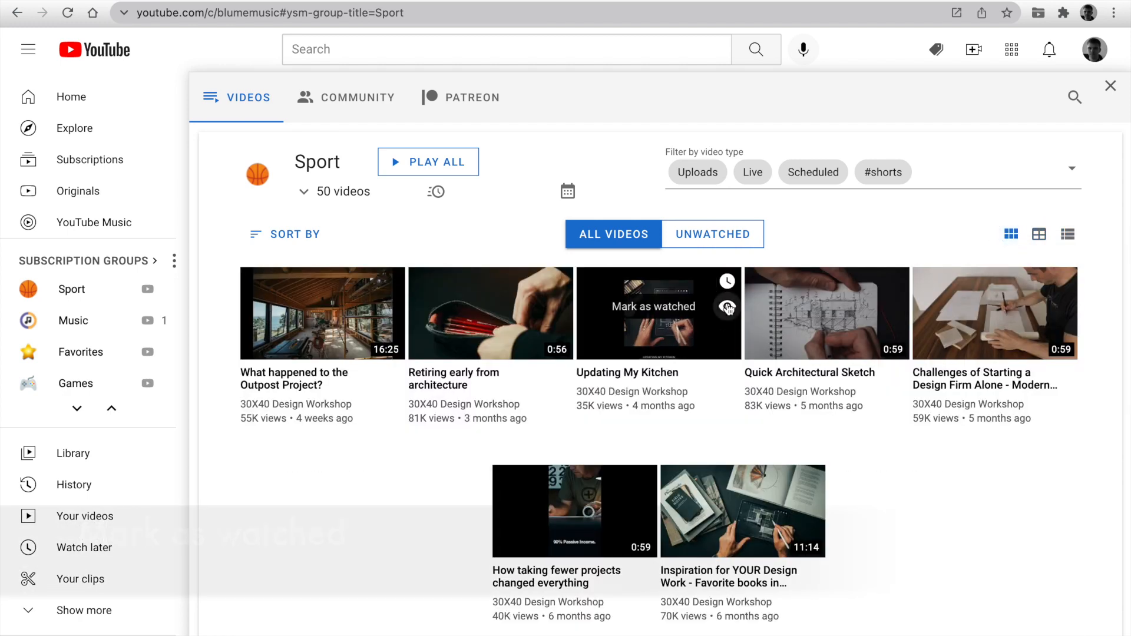
# - Mark Updating My Kitchen as watched and show only the group's unwatched videos
pyautogui.click(713, 233)
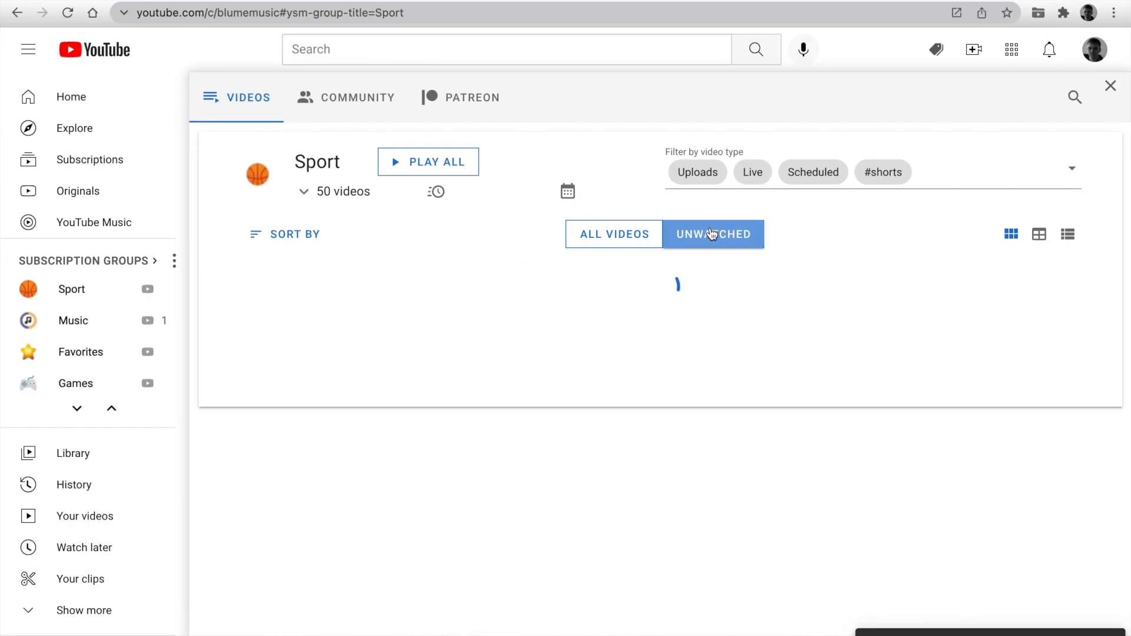
pyautogui.click(713, 233)
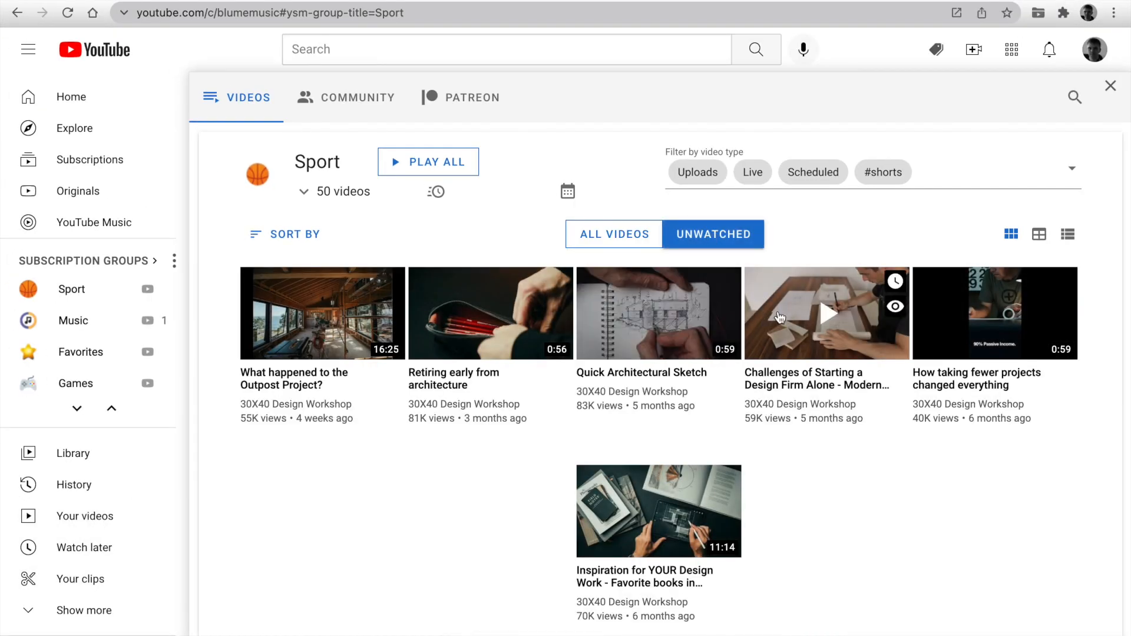
pyautogui.click(355, 98)
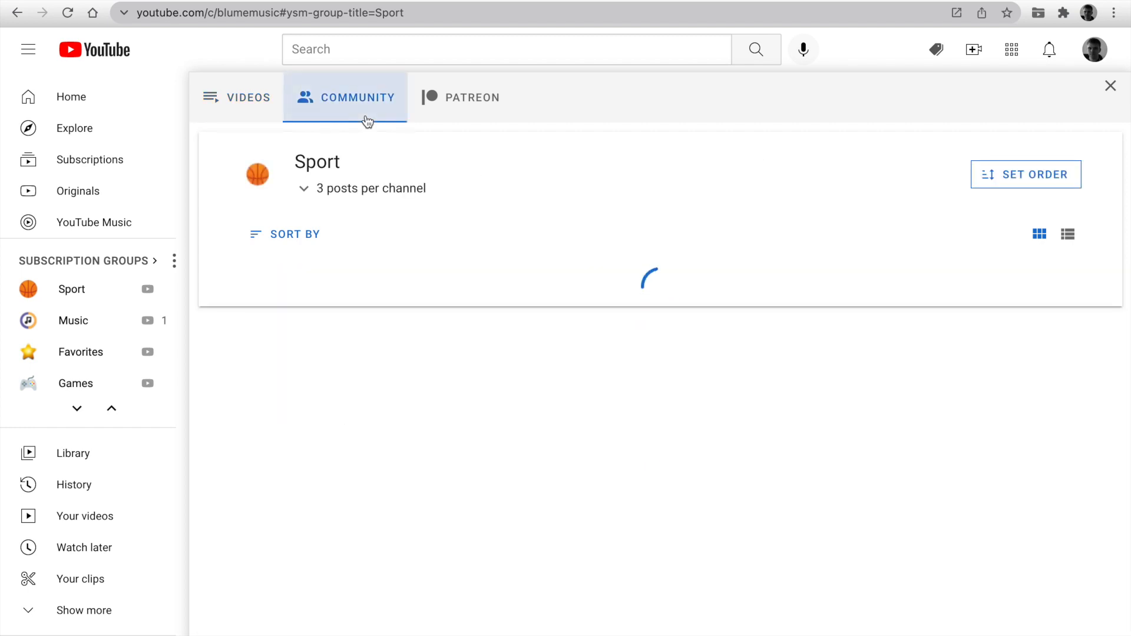
# - Show the Sport group's Community posts as a single-column list and scroll through them
pyautogui.click(355, 97)
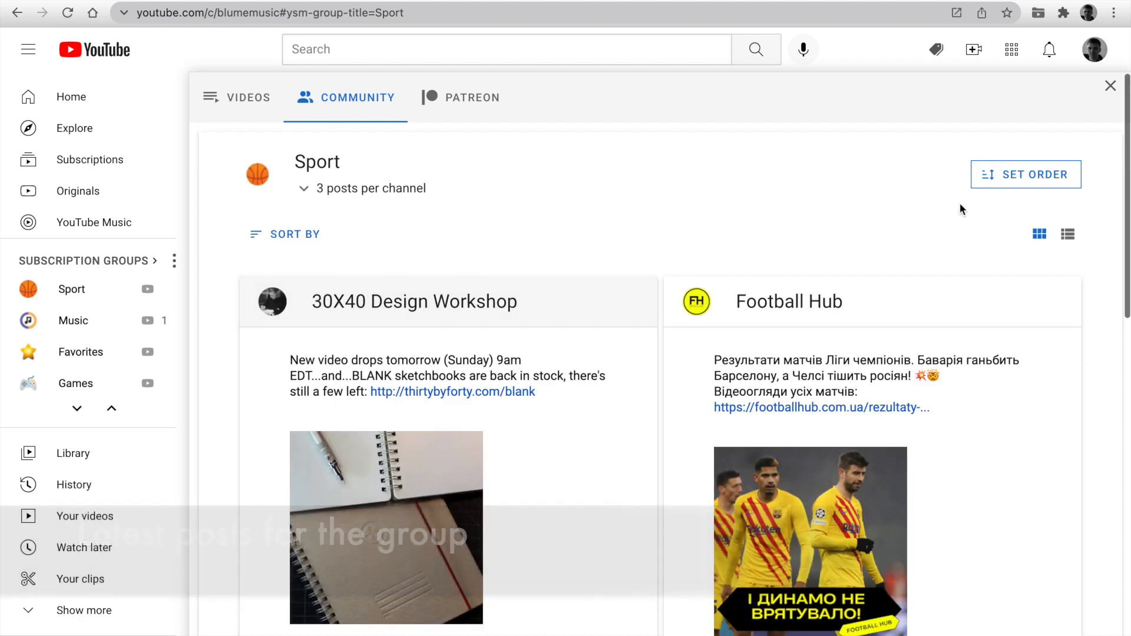
pyautogui.click(1069, 233)
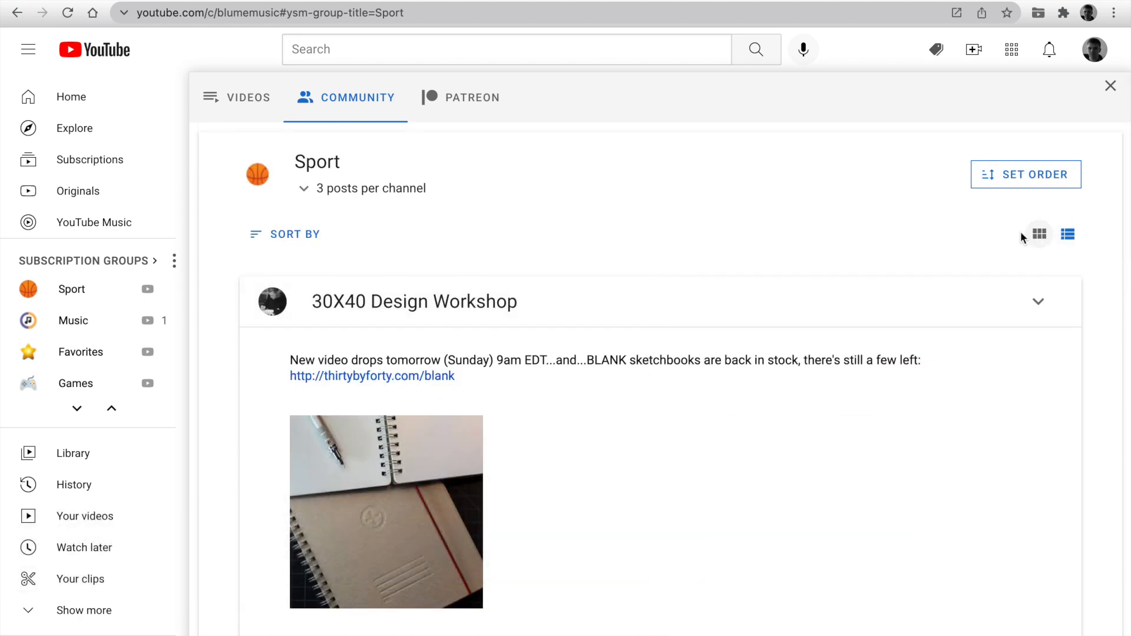
pyautogui.click(285, 233)
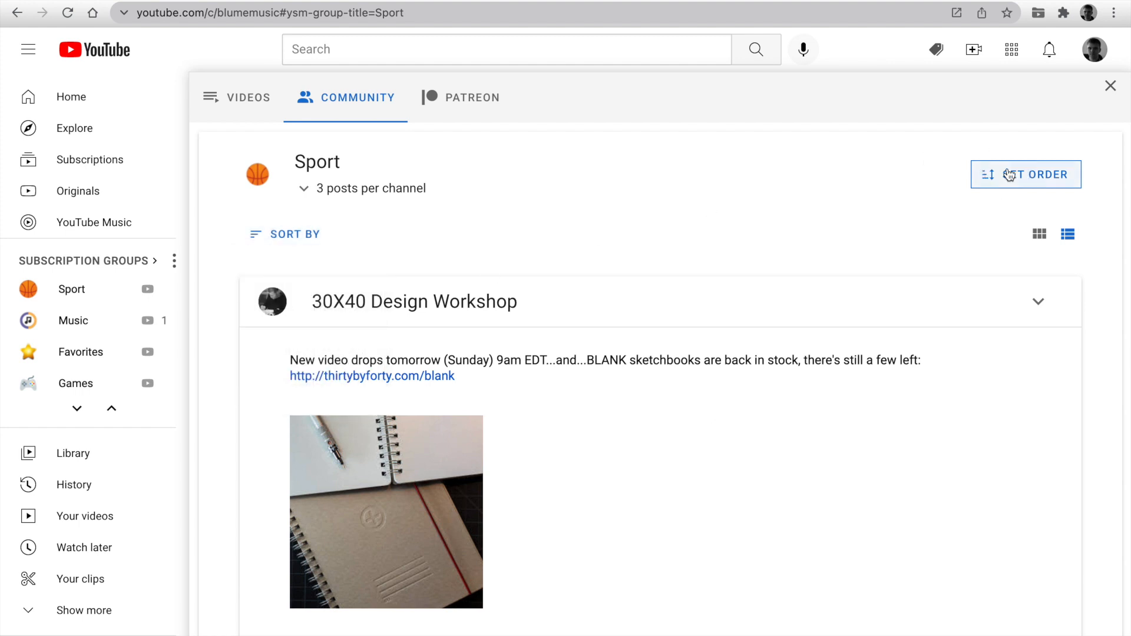
pyautogui.click(1026, 175)
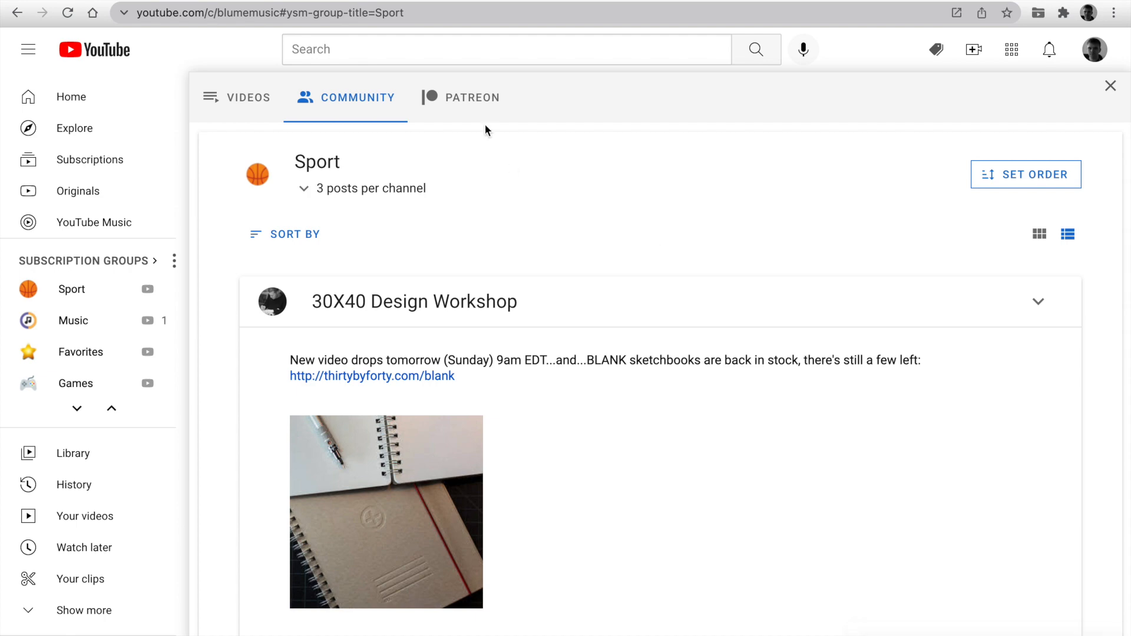
pyautogui.scroll(-3)
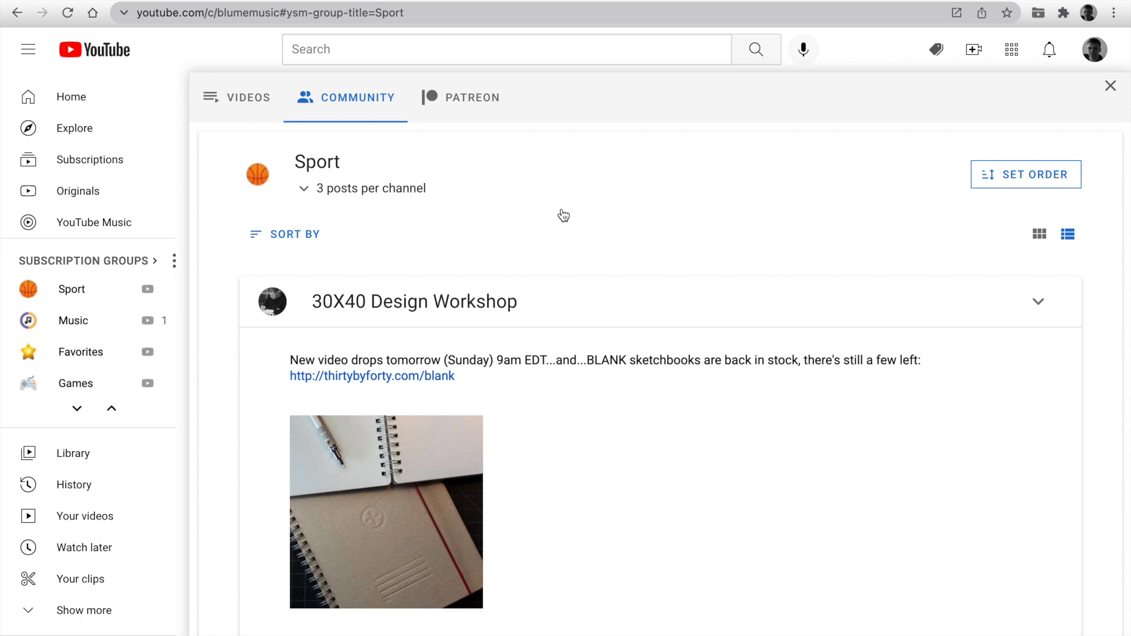
pyautogui.moveTo(922, 52)
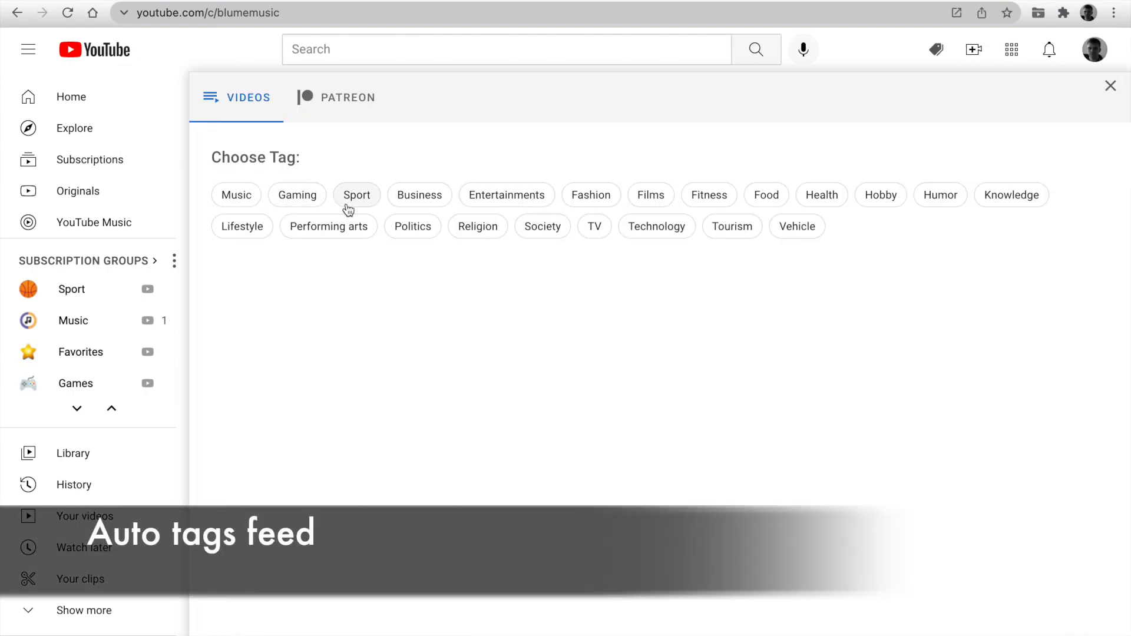
# - Open the Sport auto-tag feed of 50 videos, then head to the Subscriptions page
pyautogui.click(356, 194)
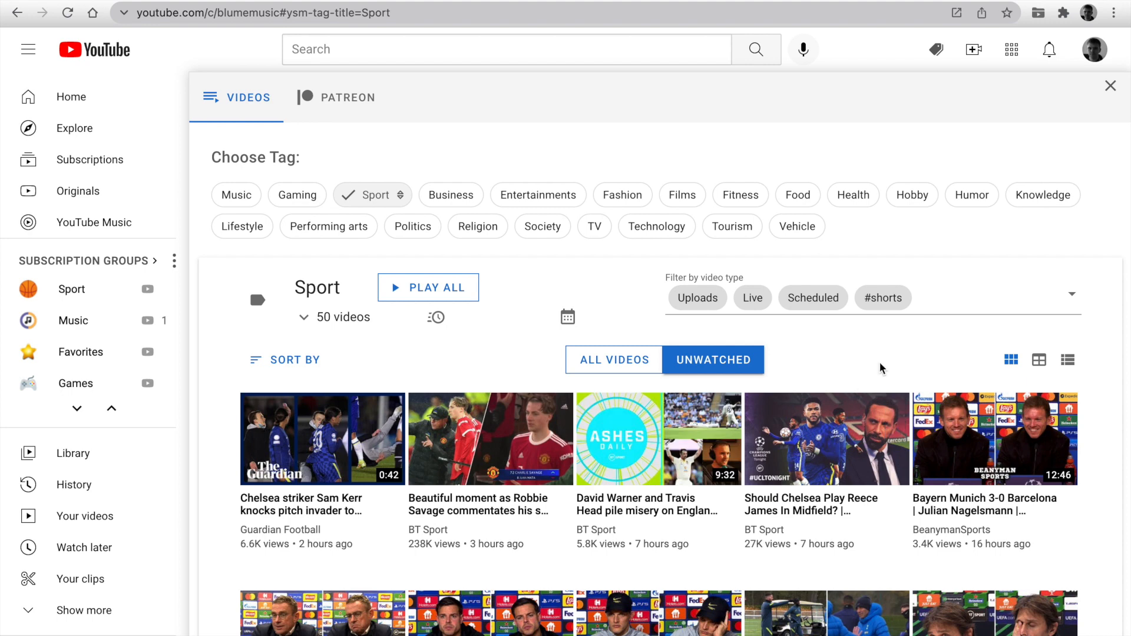
pyautogui.click(91, 159)
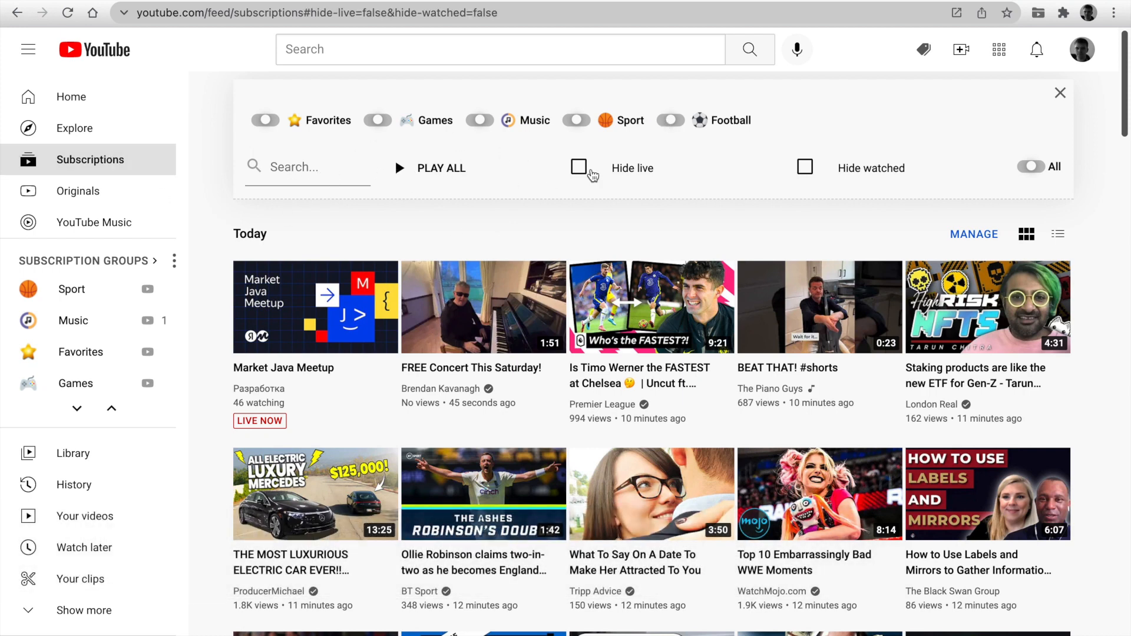
pyautogui.moveTo(838, 176)
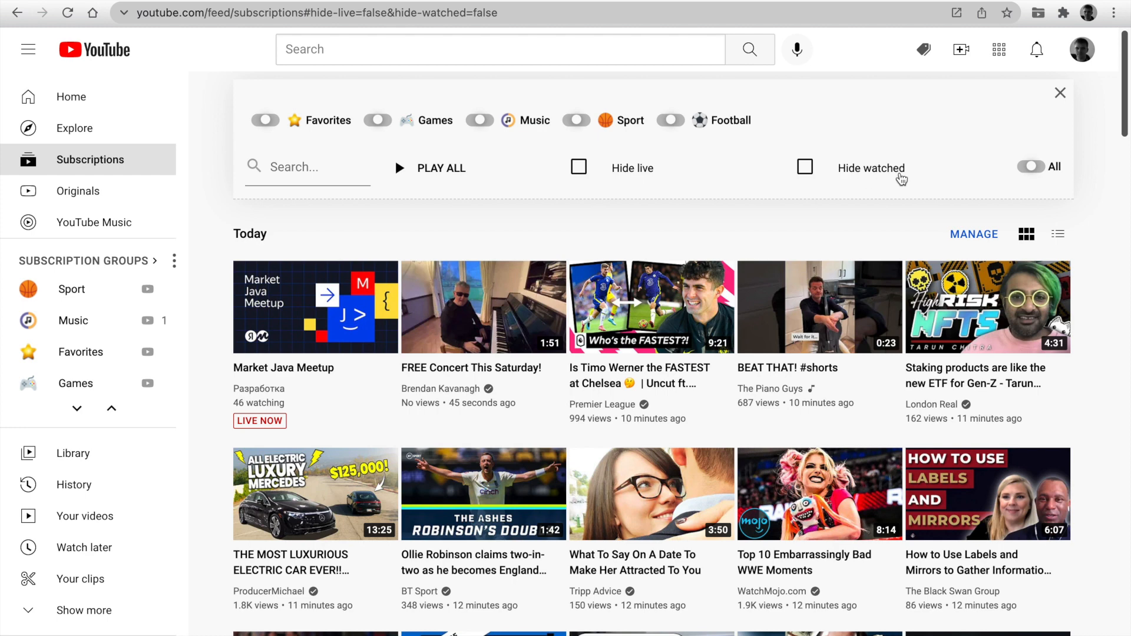
# - Review the Subscriptions filter bar with group toggles and return to the YouTube Home page
pyautogui.click(74, 127)
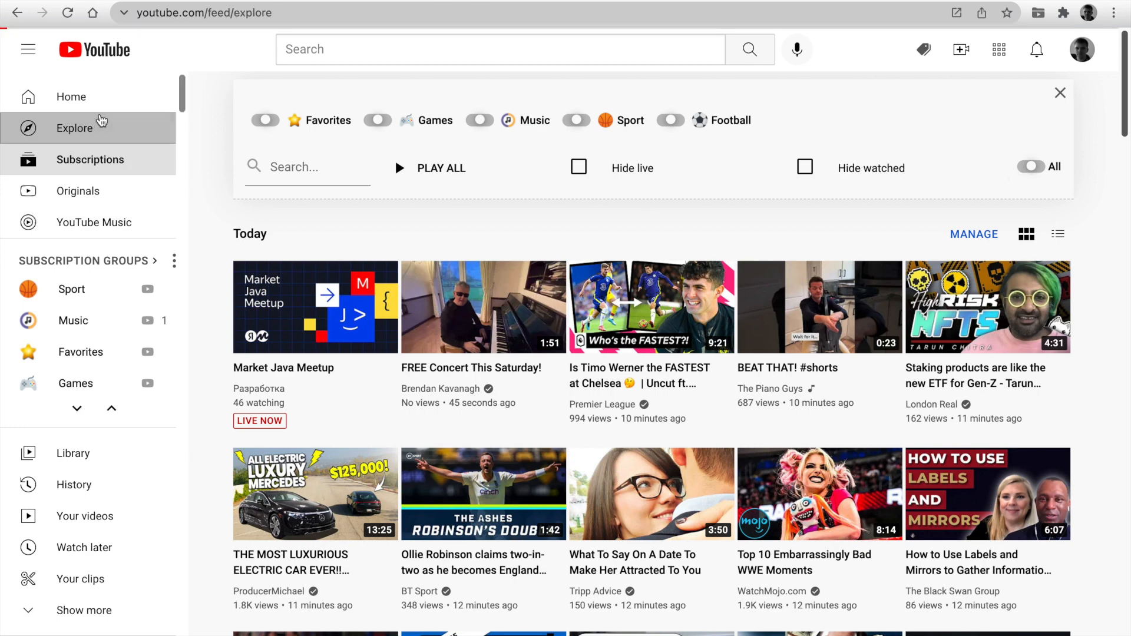
pyautogui.click(71, 97)
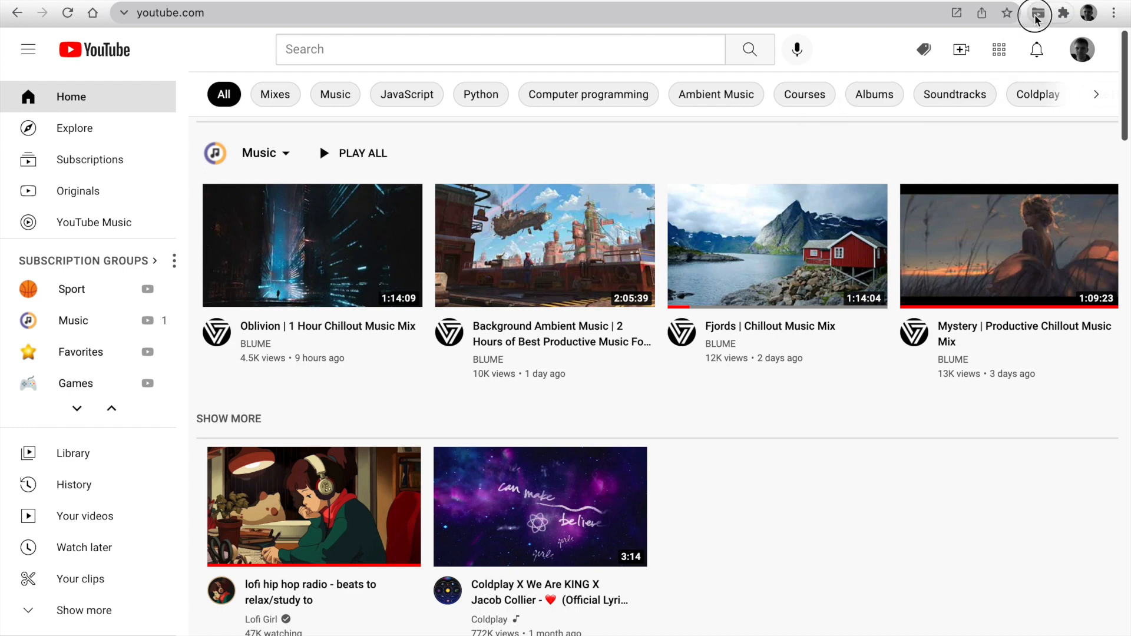
# - Review the extension's settings, Notifications and Backup options, then visit the yousub.info website
pyautogui.click(1037, 12)
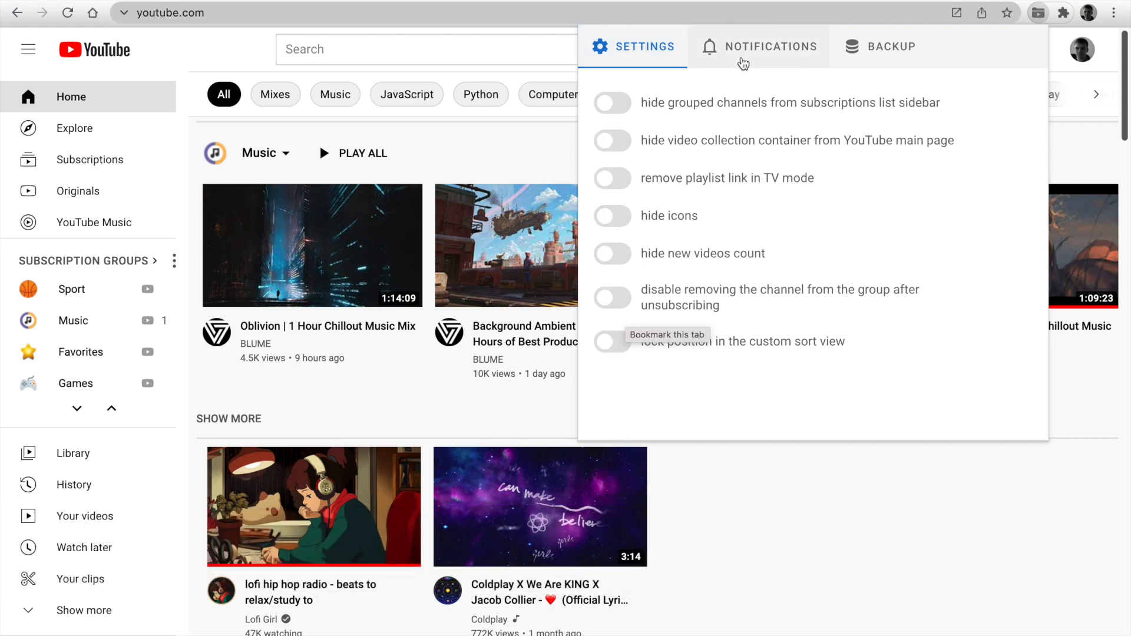
pyautogui.click(773, 46)
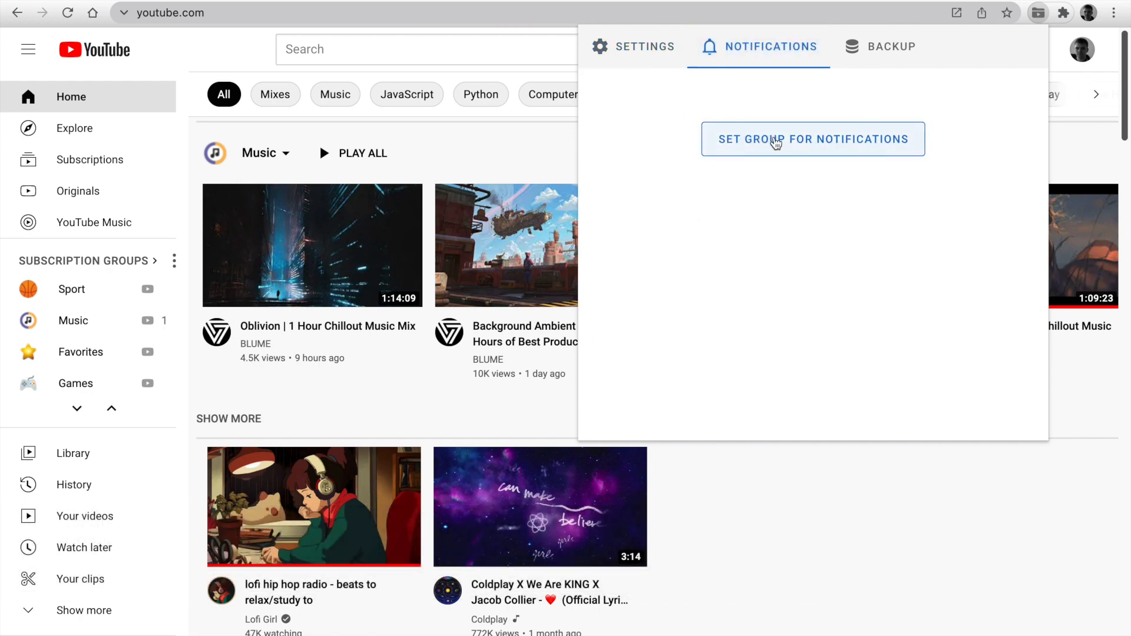
pyautogui.click(892, 46)
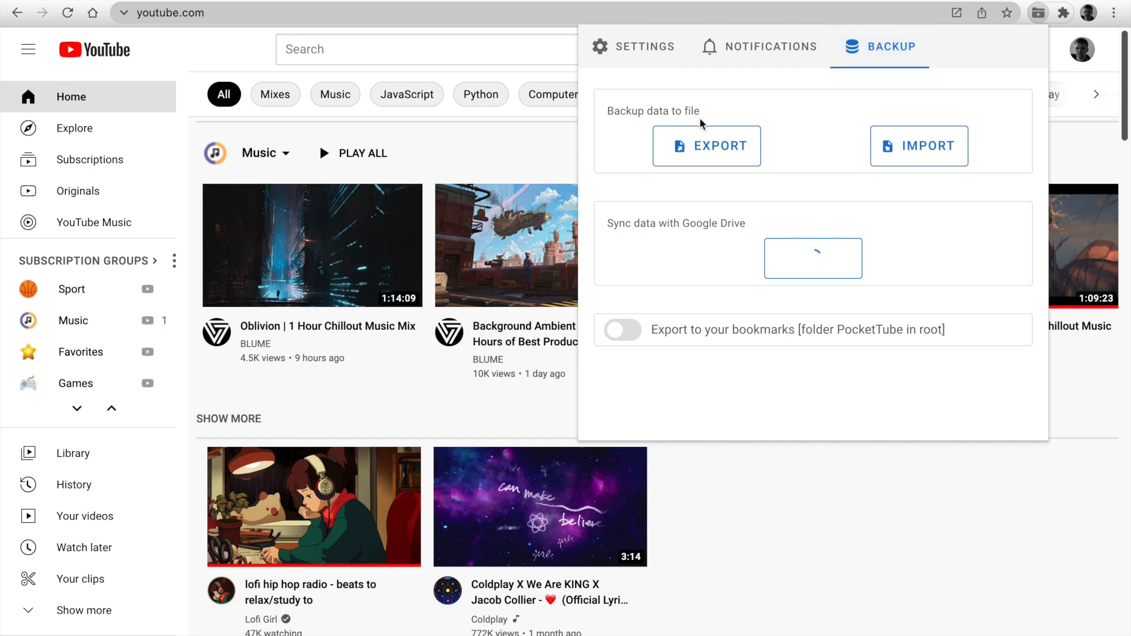
pyautogui.click(812, 259)
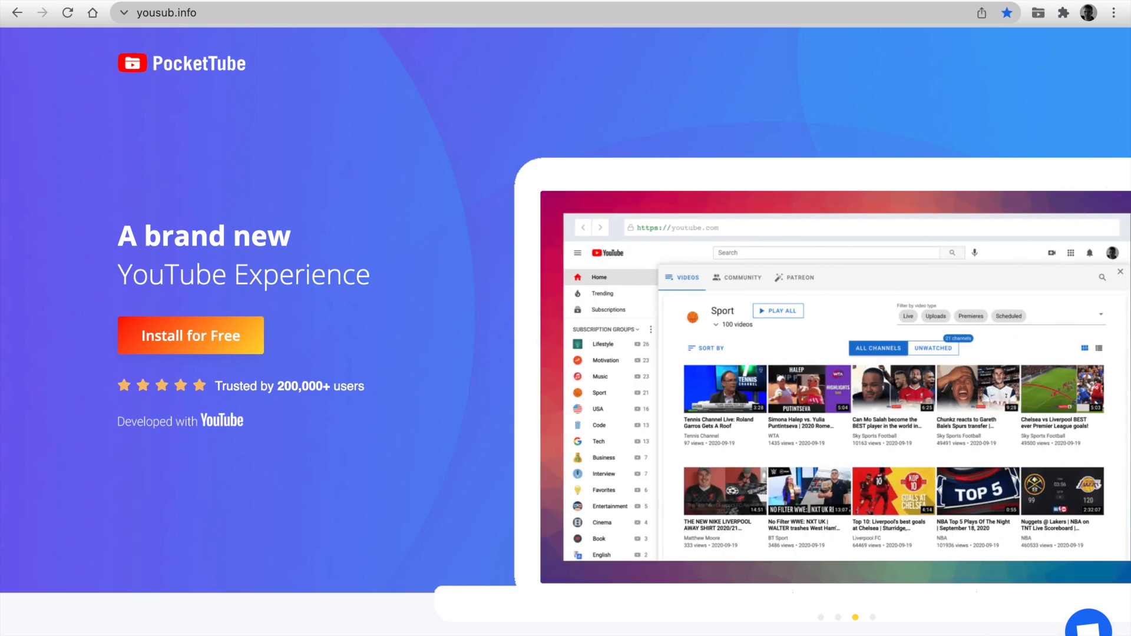
# - Navigate to translations.yousub.info to view the PocketTube Weblate dashboard
pyautogui.write('translations.yousub.info')
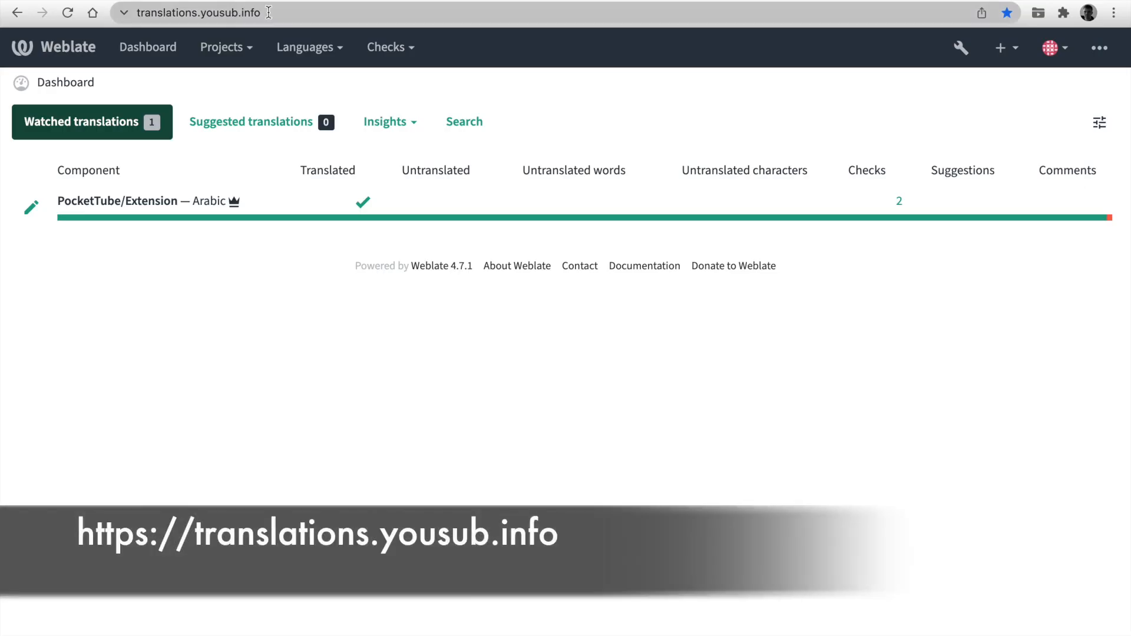